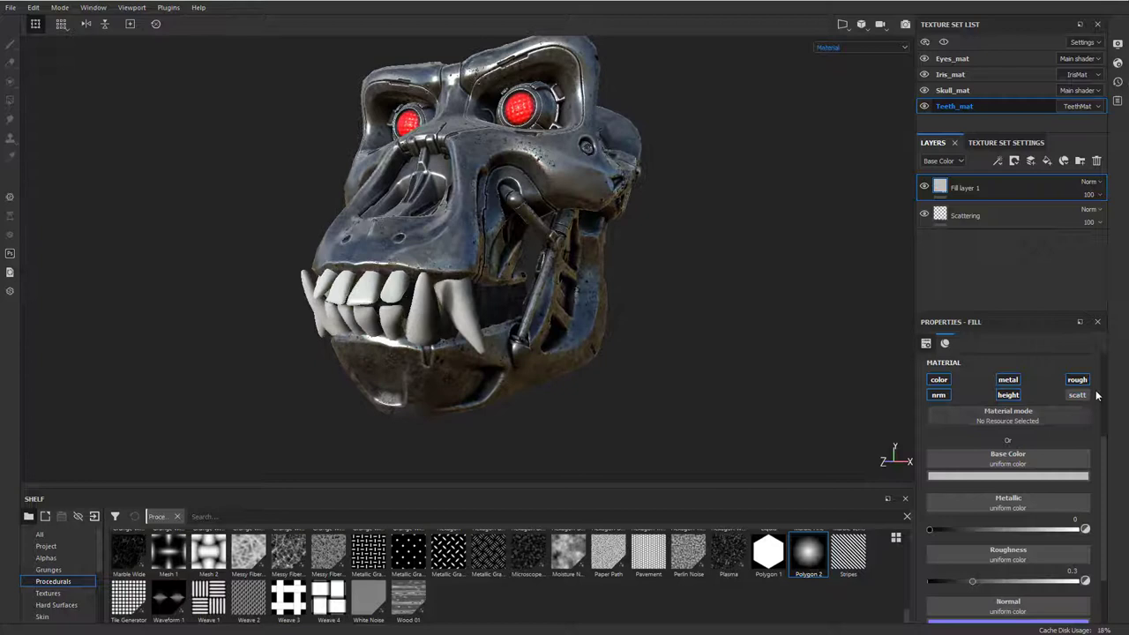
Select the Scattering layer and show texture maps in the shelf, dragging one toward the layer.
click(1076, 395)
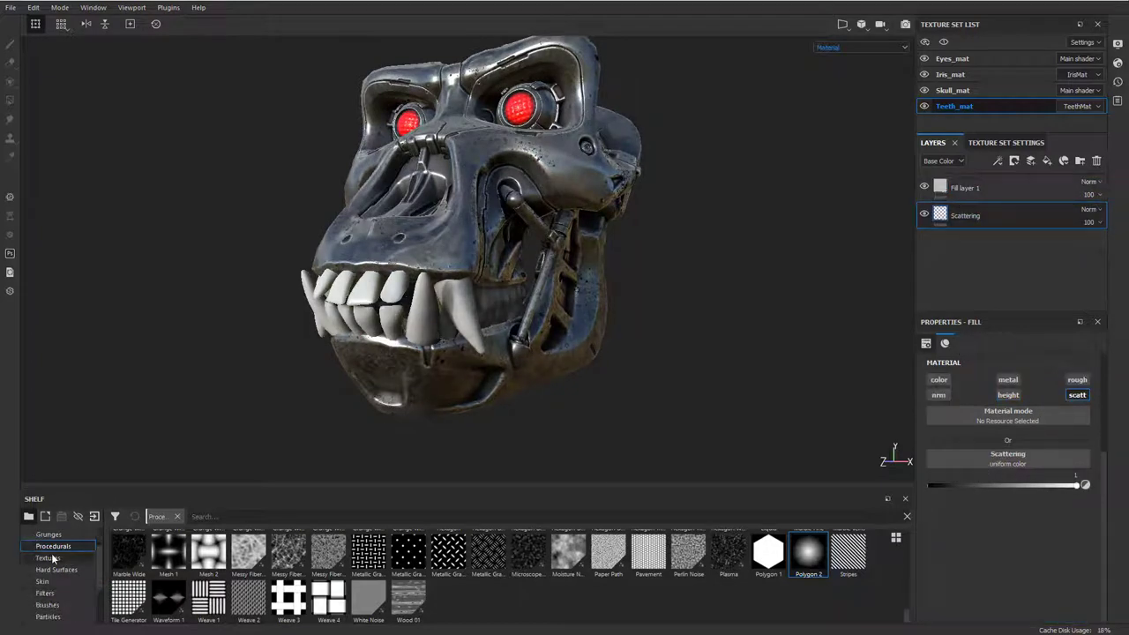
click(47, 558)
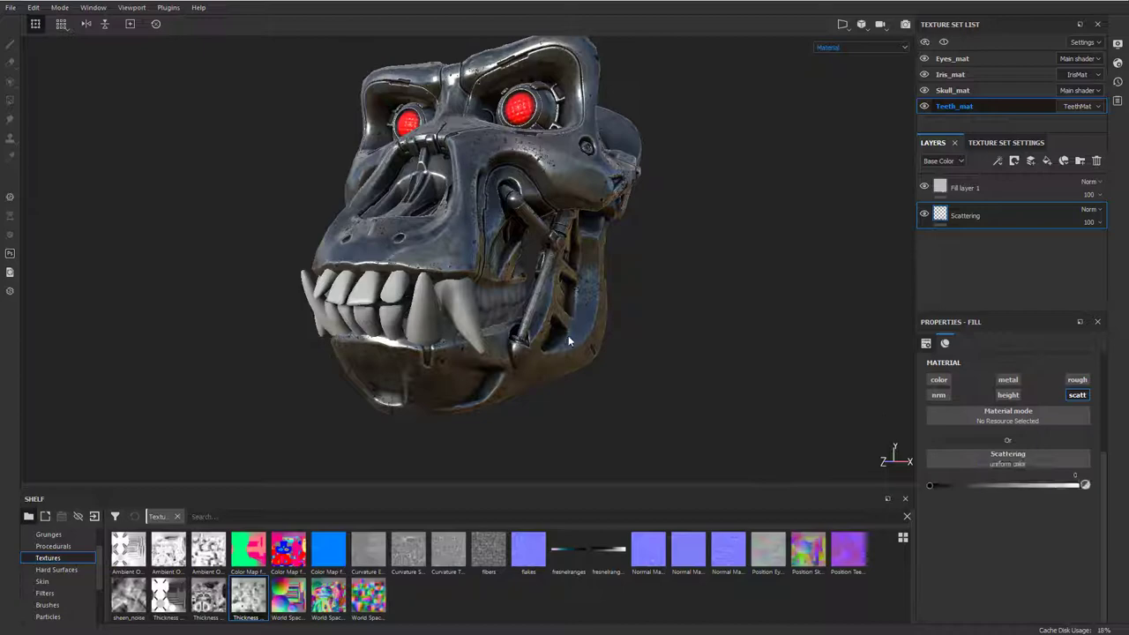
drag(568, 342, 815, 450)
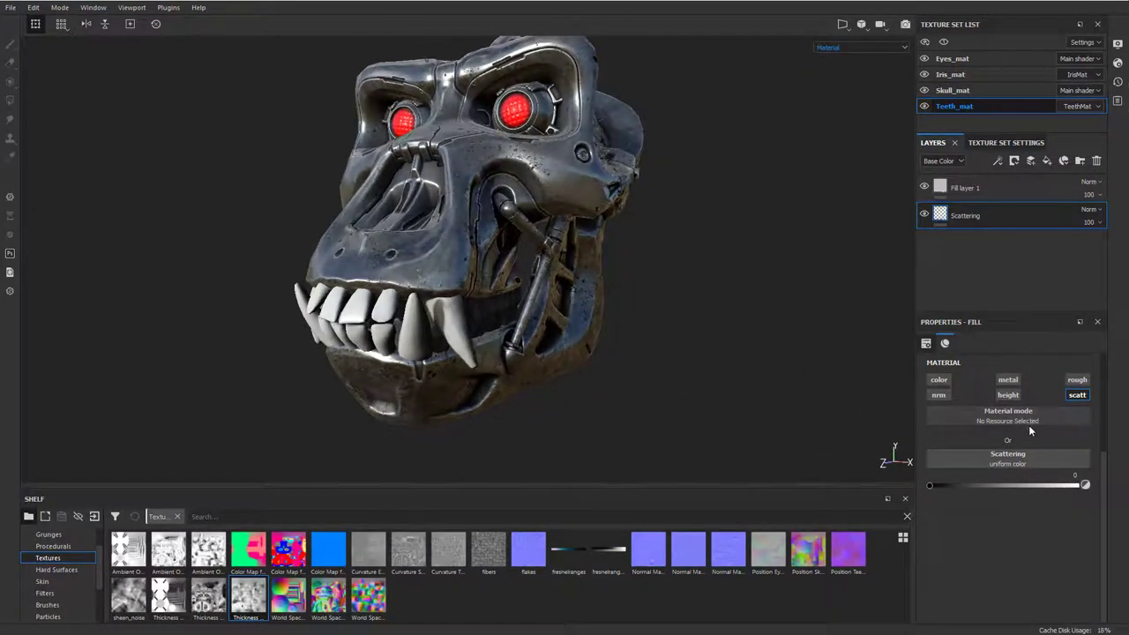
Add a fill fed by the Thickness texture to the Scattering layer, plus a Levels adjustment on Scattering.
right_click(965, 215)
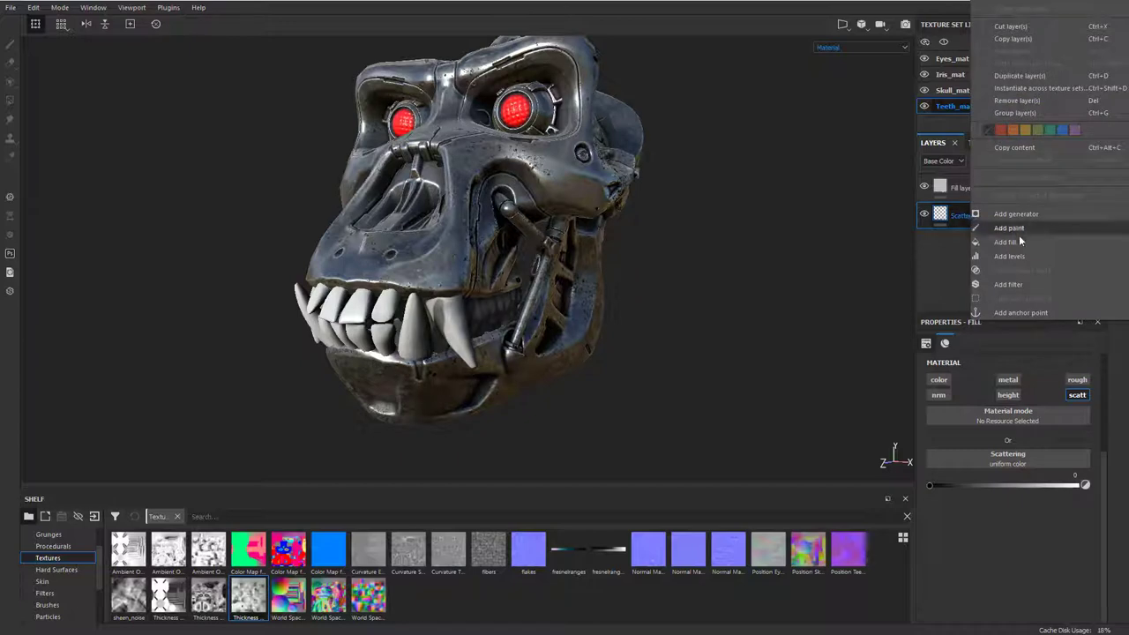
click(1005, 242)
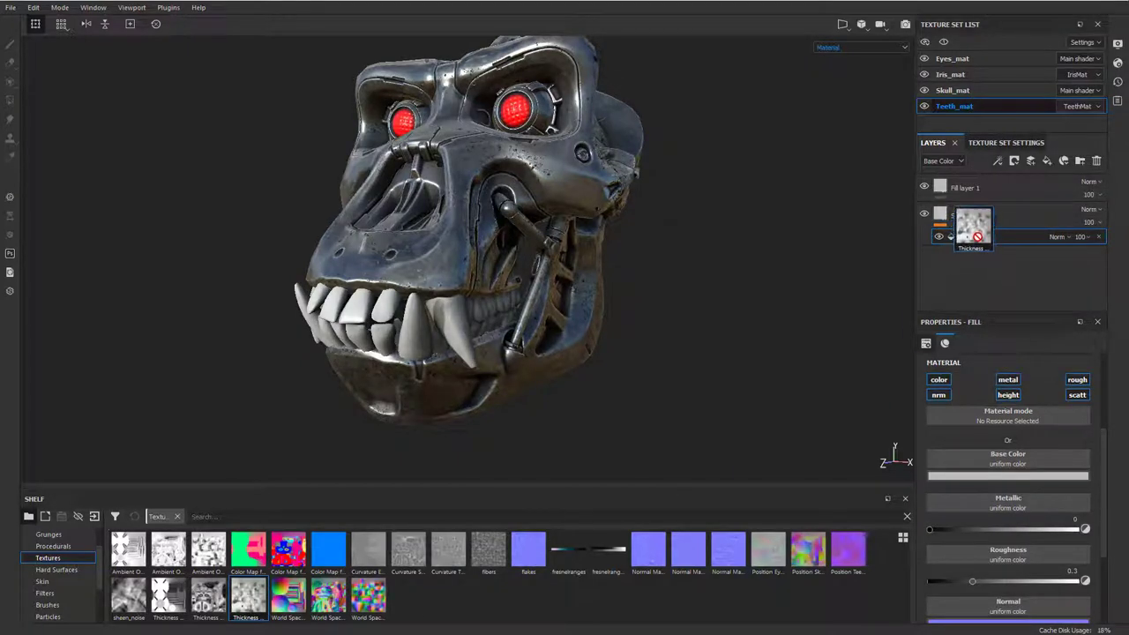
click(1008, 395)
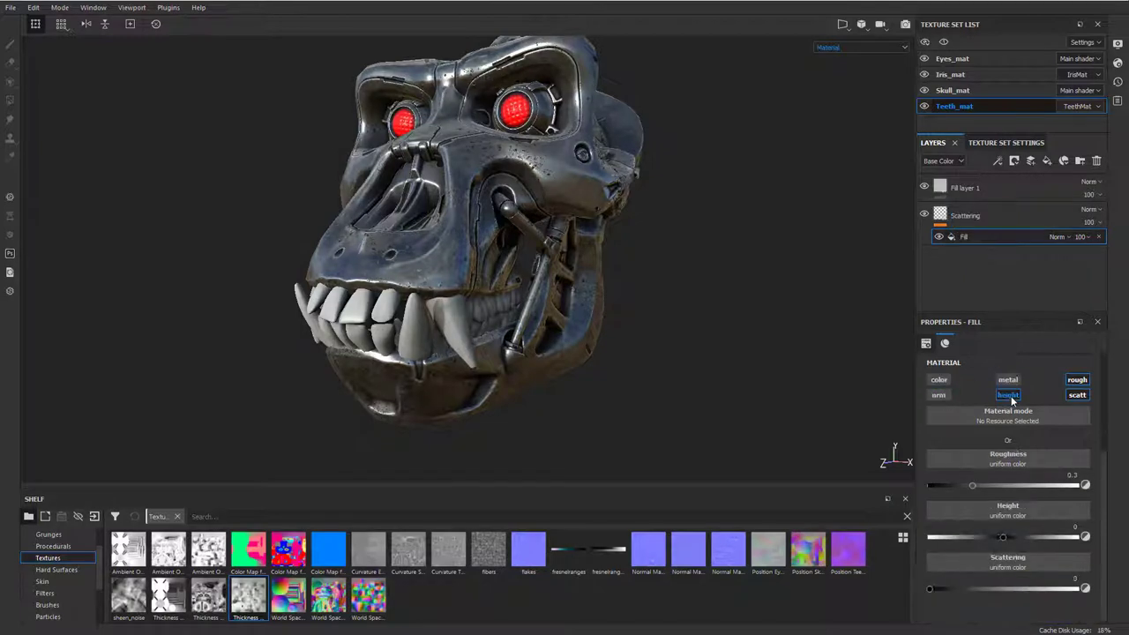
click(1009, 395)
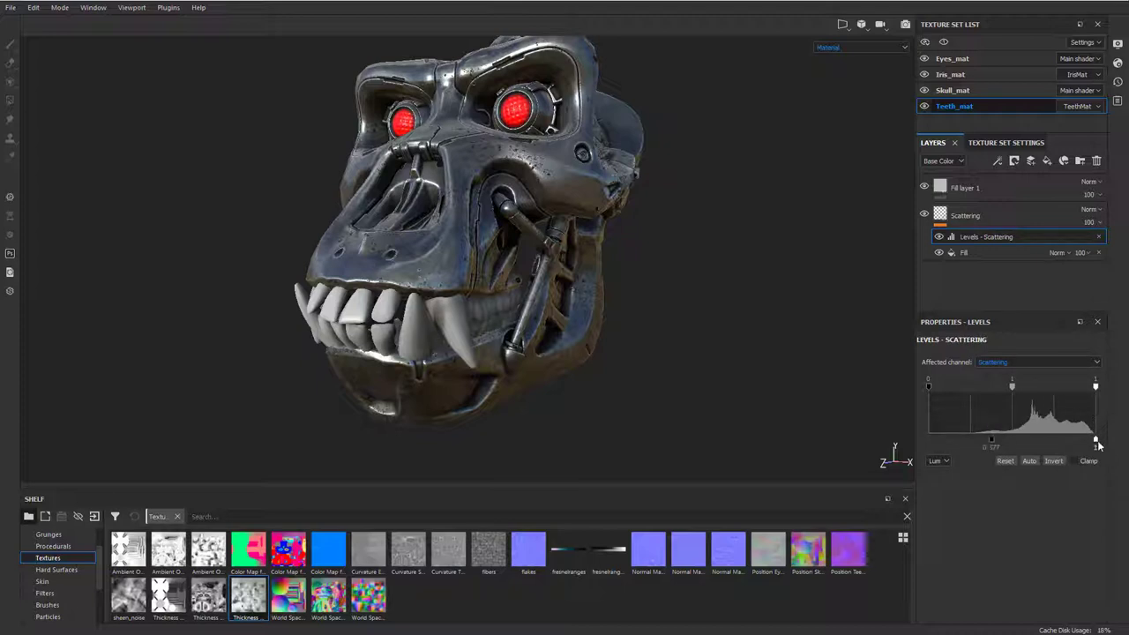
Viewing only the Scattering channel, shift the Levels midtones and raise the black point for stronger contrast.
click(861, 46)
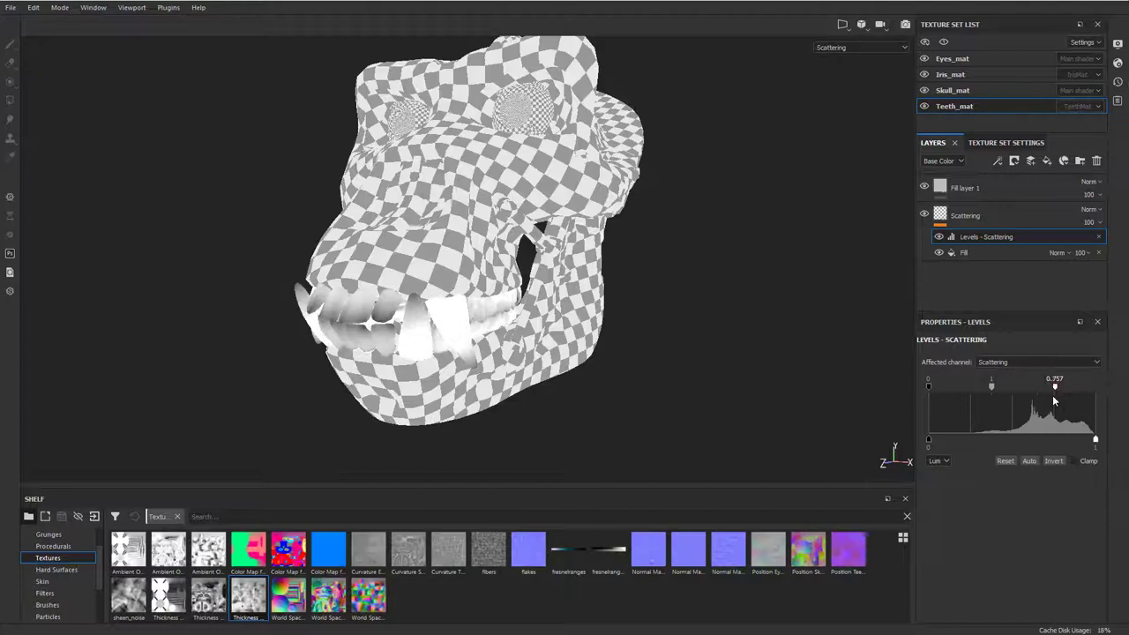
drag(1055, 384, 1058, 385)
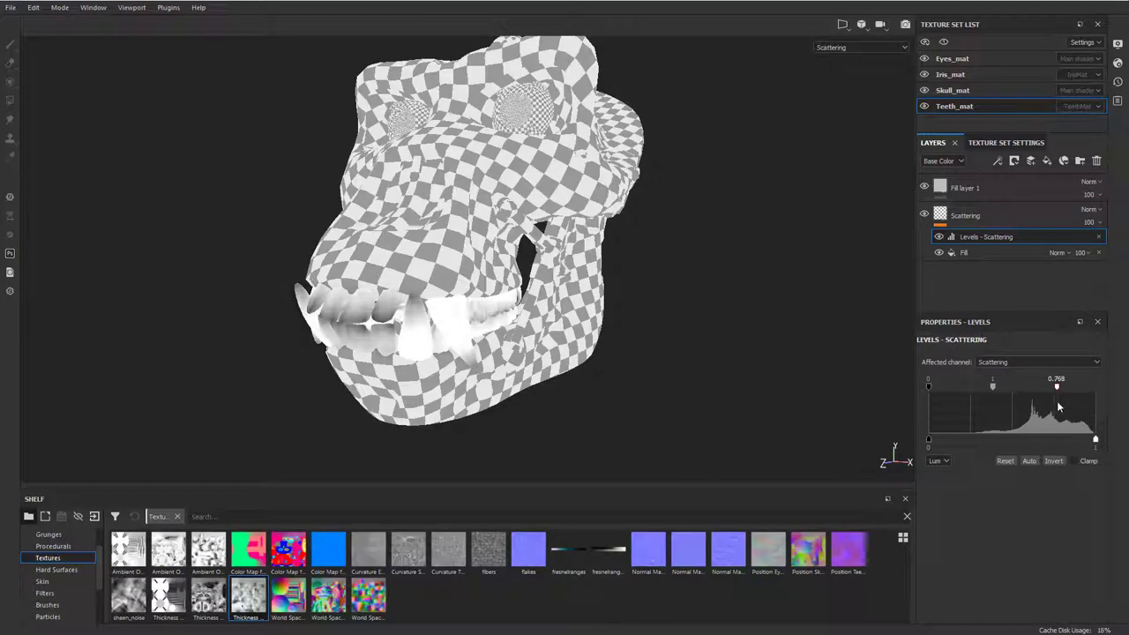
click(1054, 460)
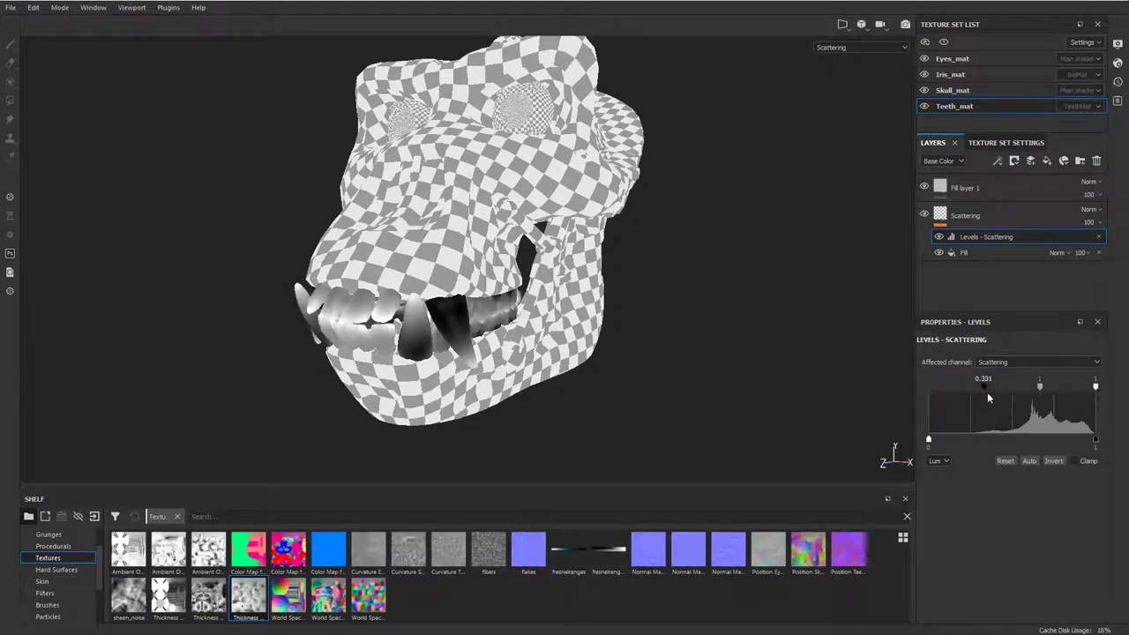
drag(984, 386, 988, 387)
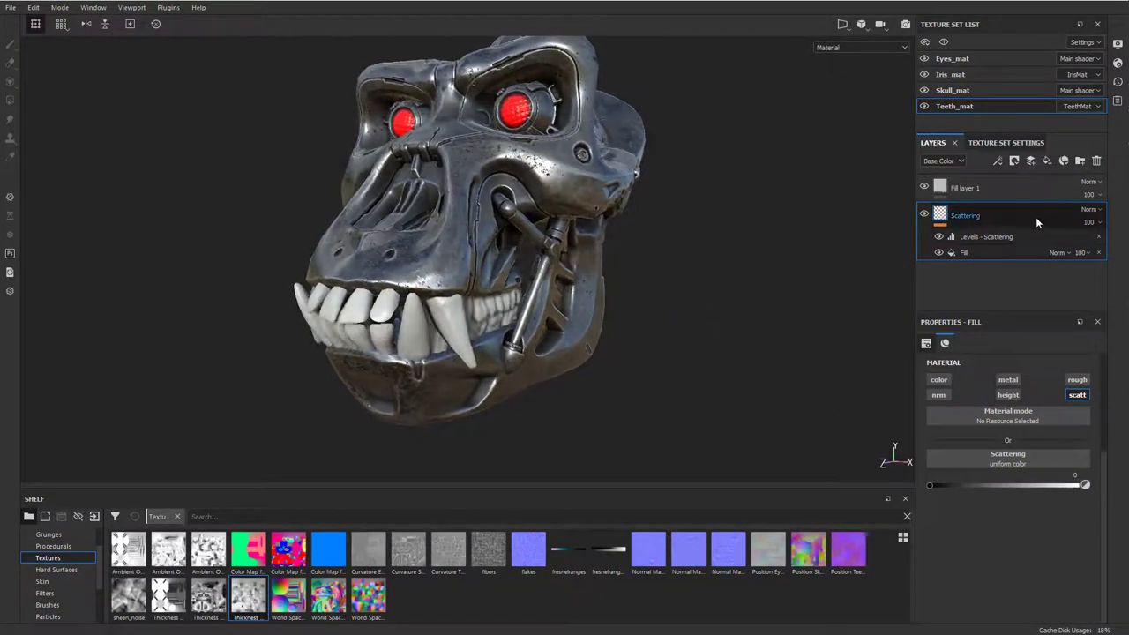
Lower Fill layer 1's roughness to about 0.12 for a glossier teeth finish.
click(924, 215)
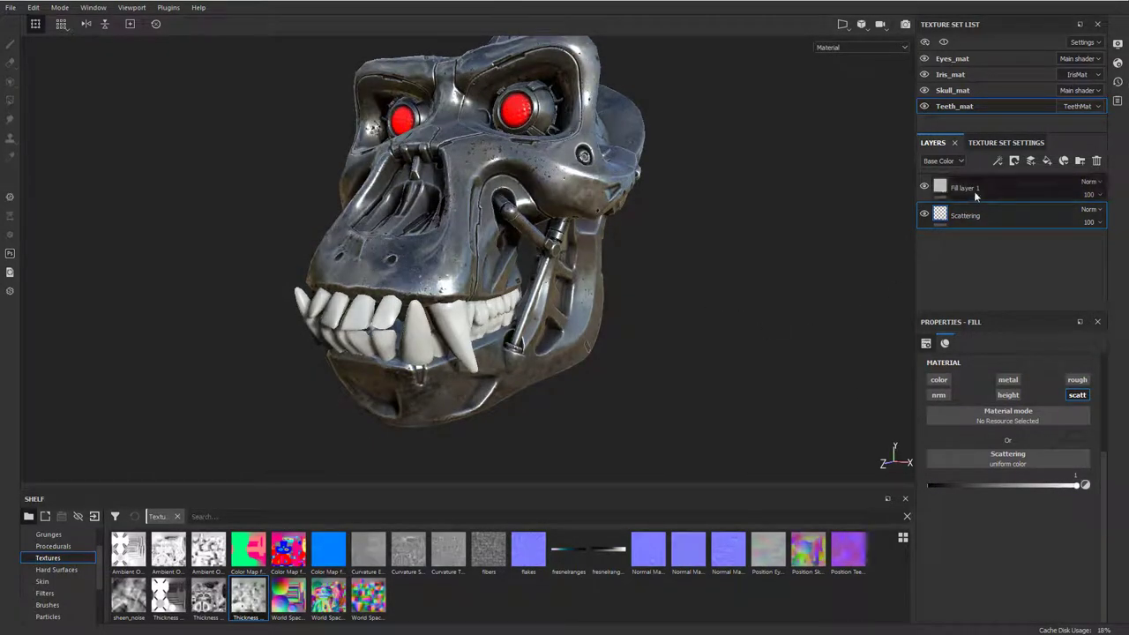
click(967, 187)
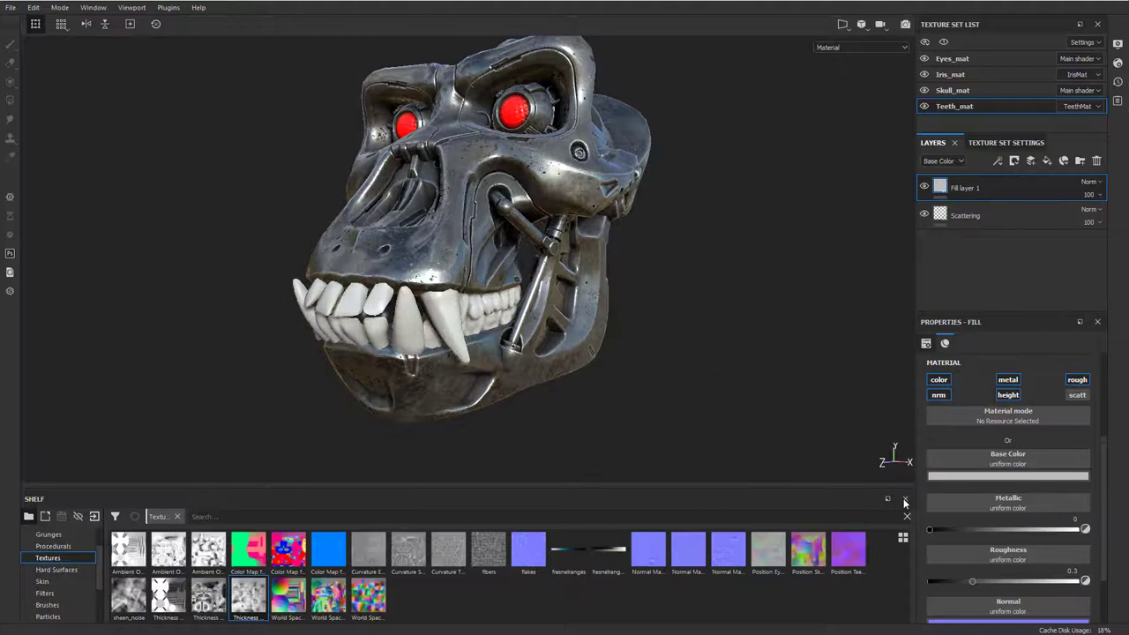
drag(972, 582, 949, 589)
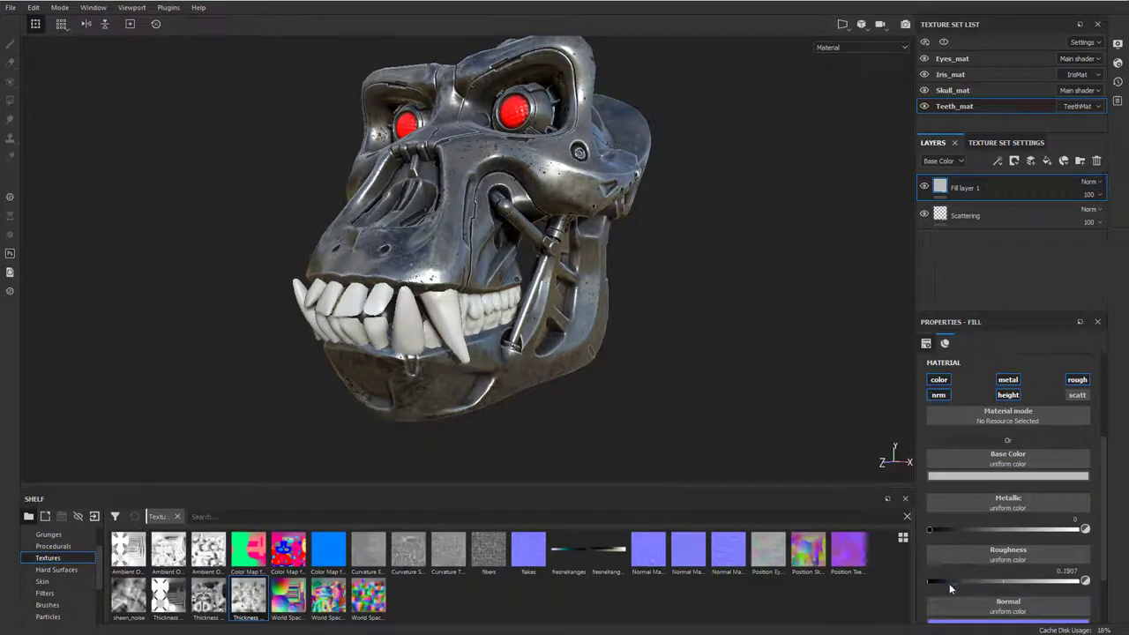
drag(951, 580, 938, 581)
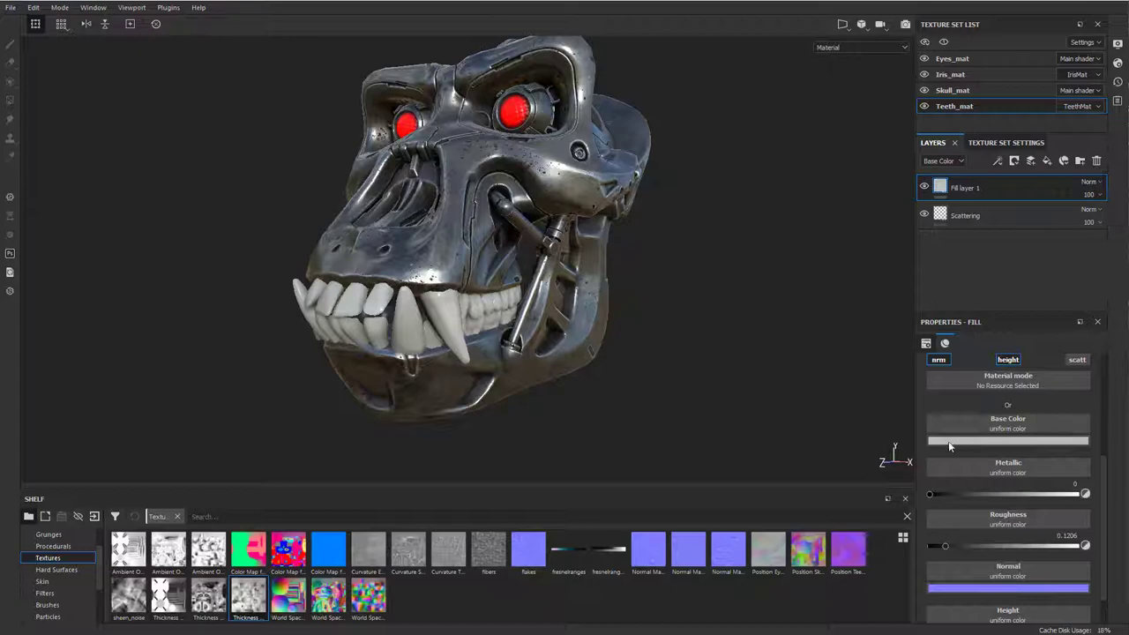
Set Fill layer 1's base colour to a light warm cream off-white.
click(1007, 441)
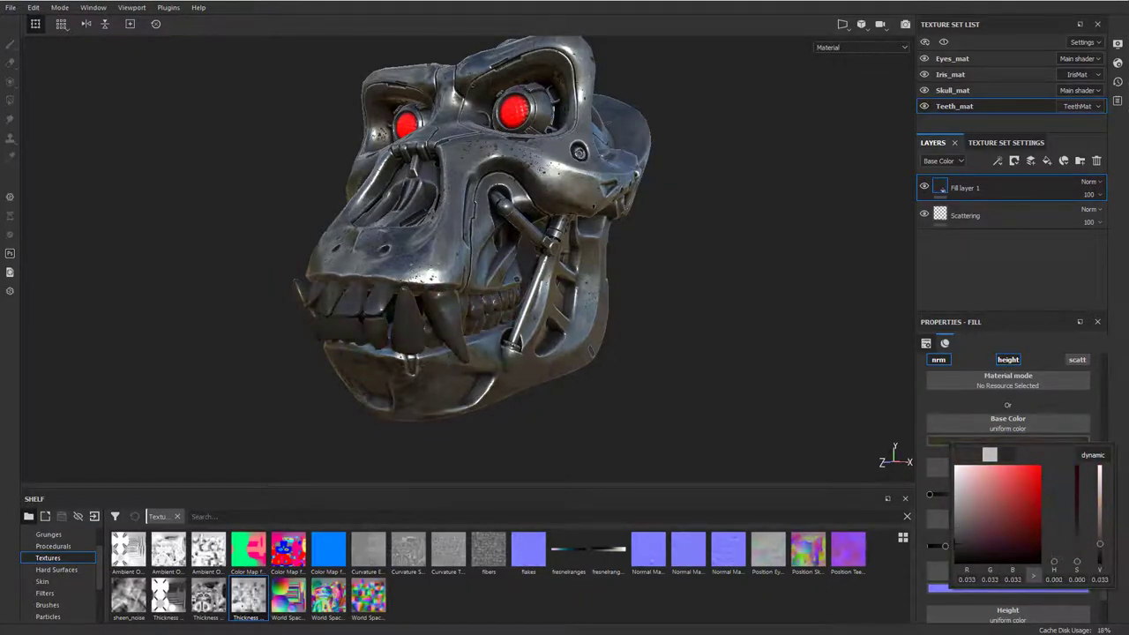
click(1002, 504)
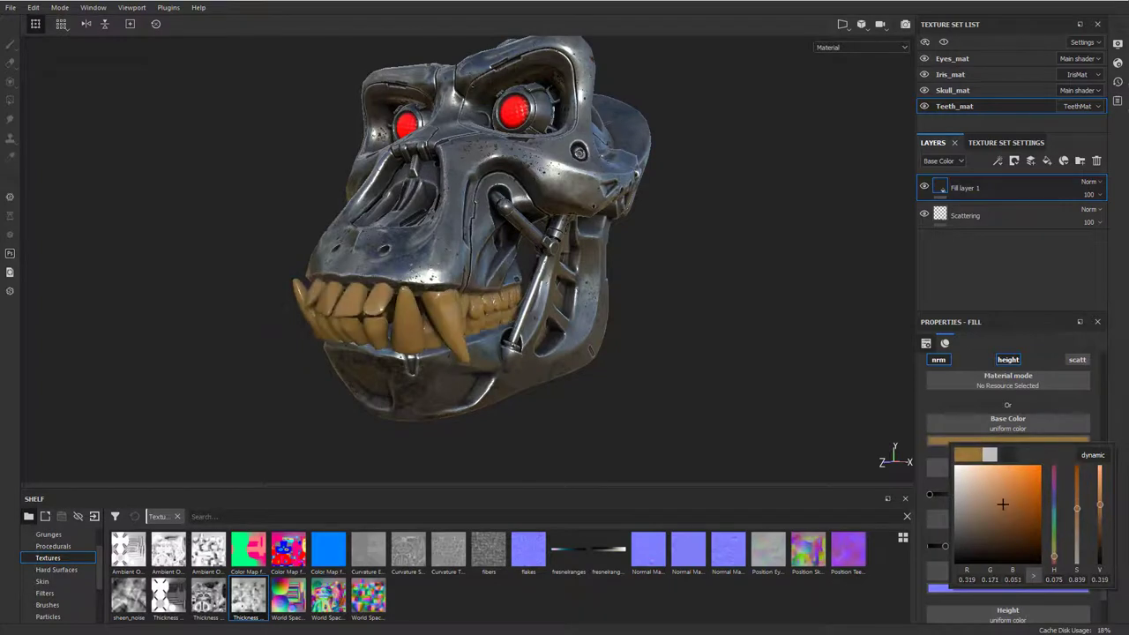
drag(1002, 504, 965, 519)
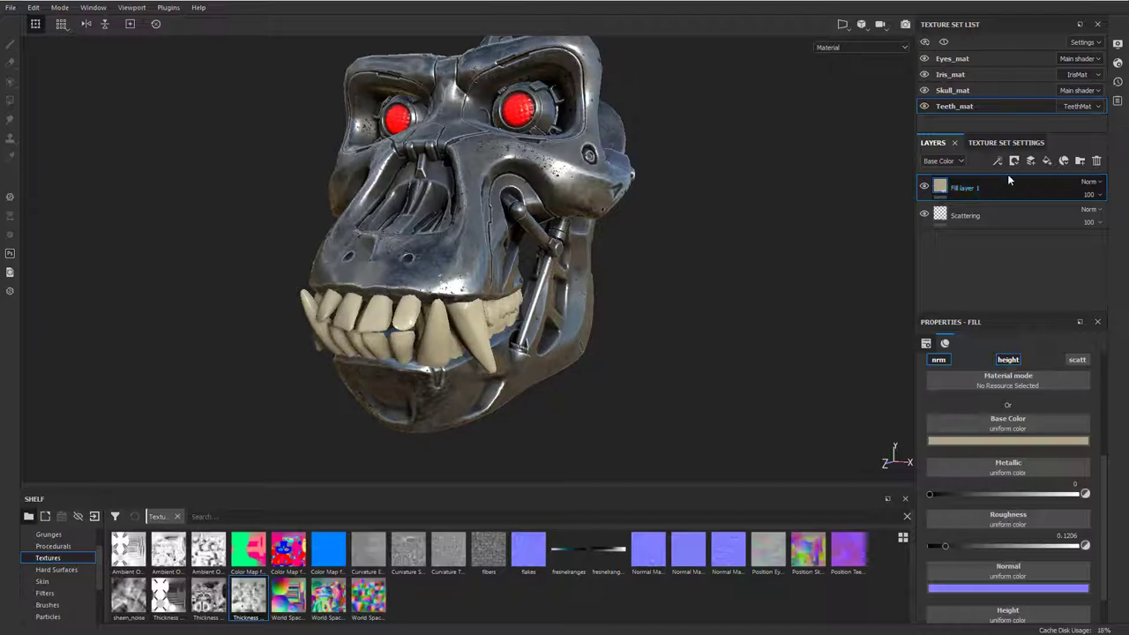
Add a paint layer, then raise brush size to about 4.46 and lower flow and minimum flow.
click(1013, 160)
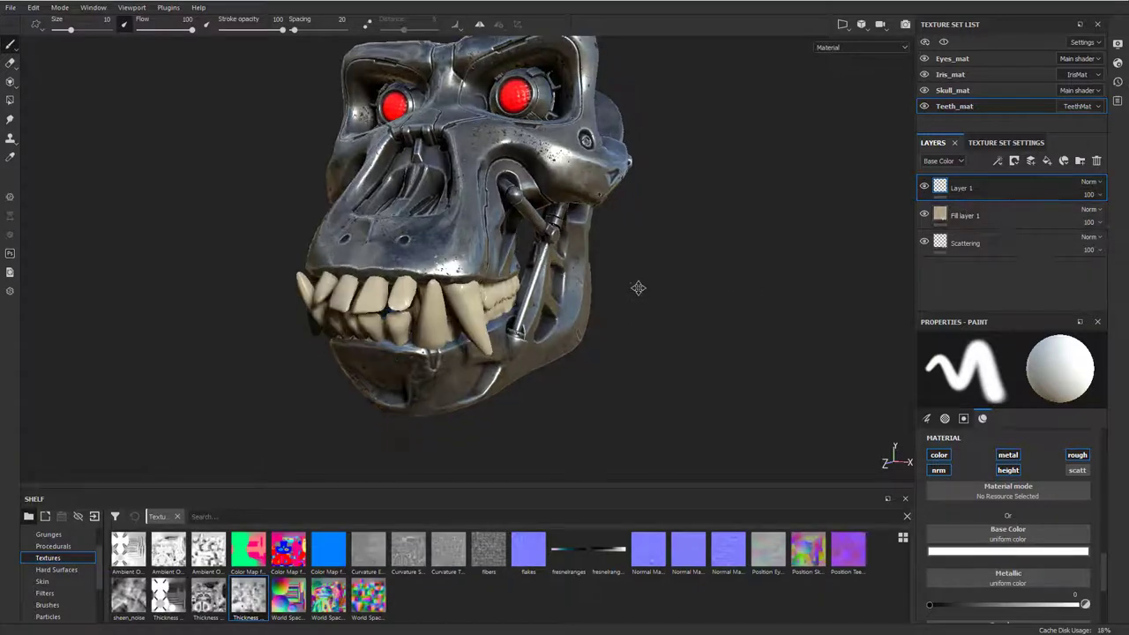
drag(639, 287, 702, 233)
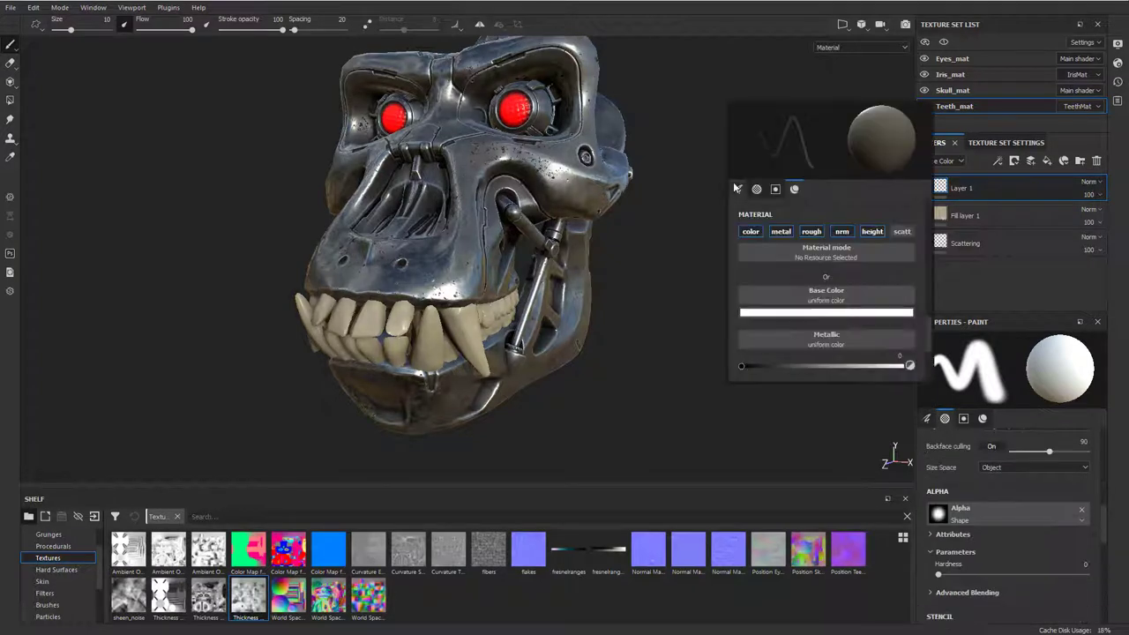
click(738, 188)
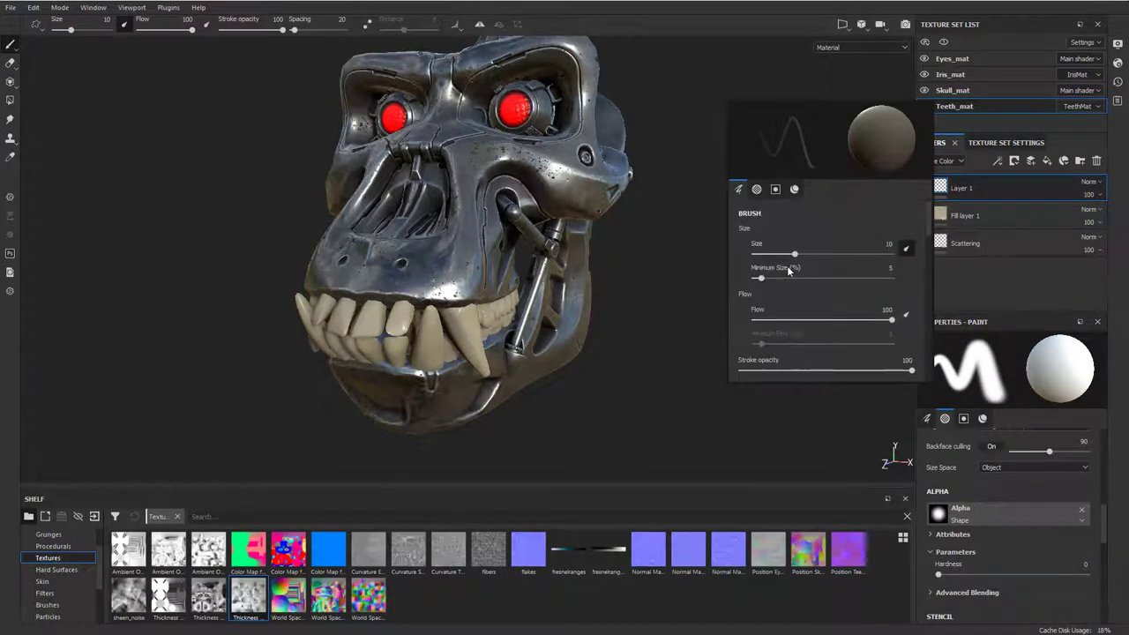
drag(793, 254, 801, 254)
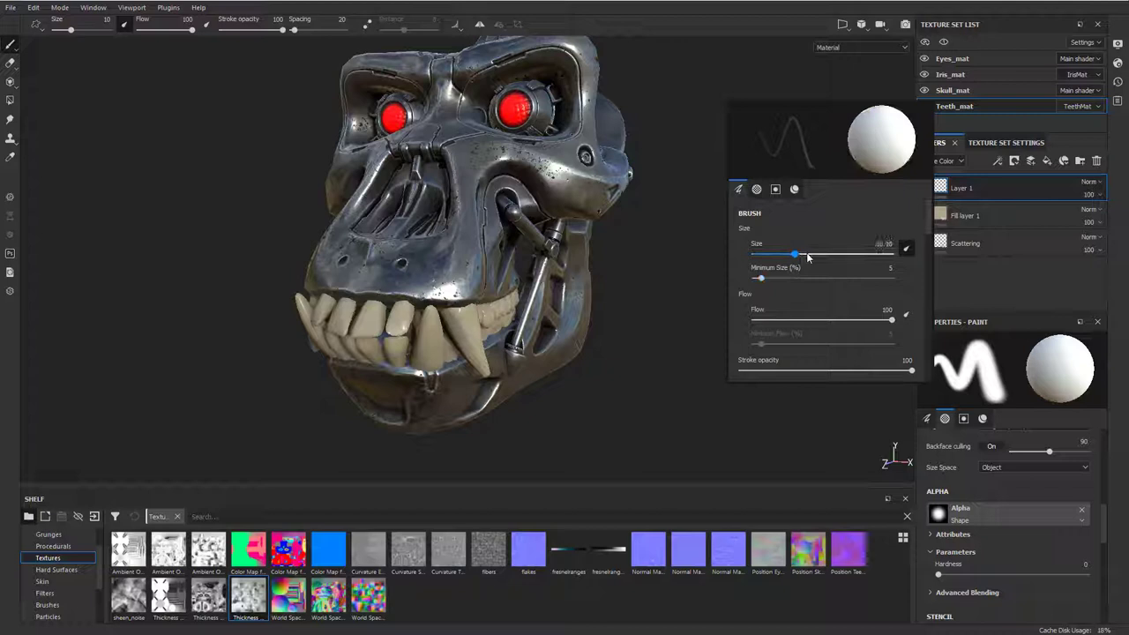
drag(798, 254, 785, 254)
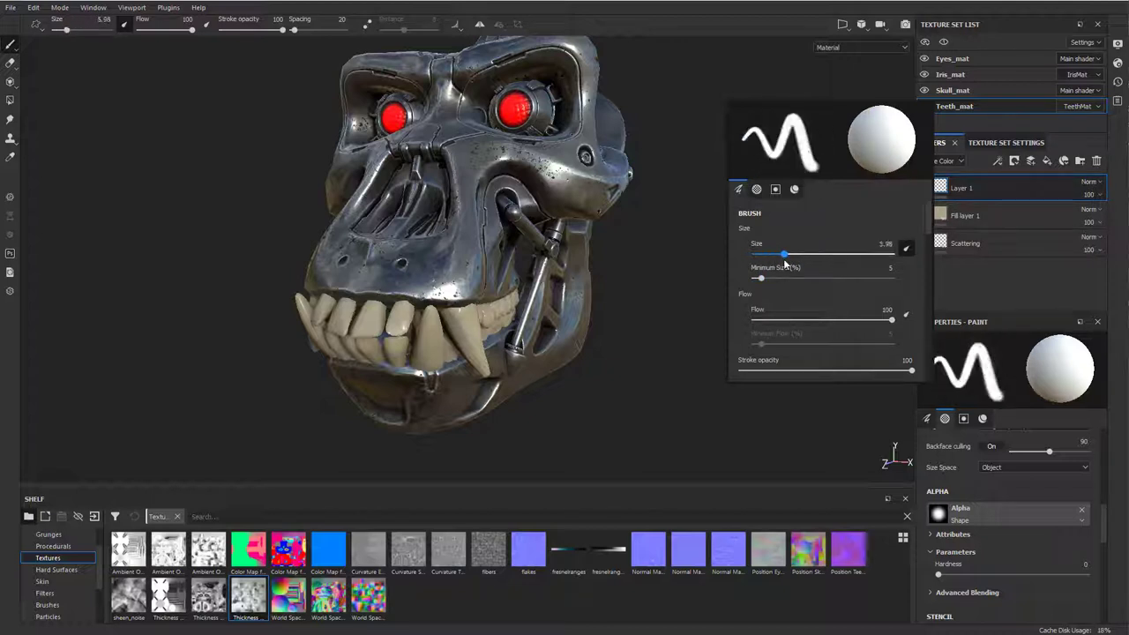
drag(785, 254, 779, 254)
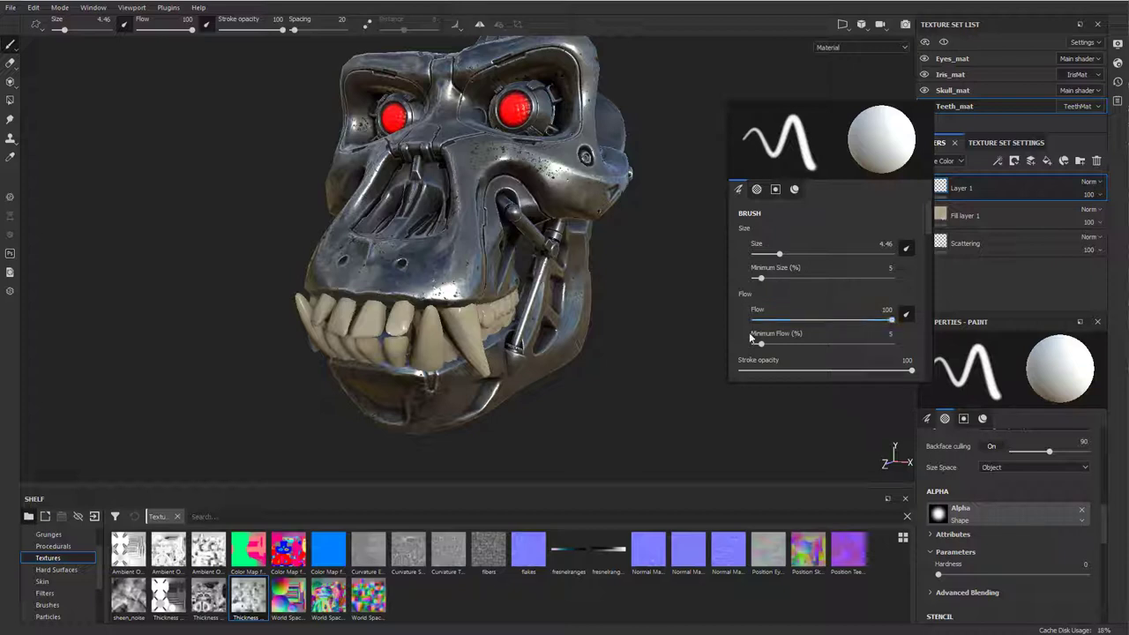
drag(891, 319, 773, 319)
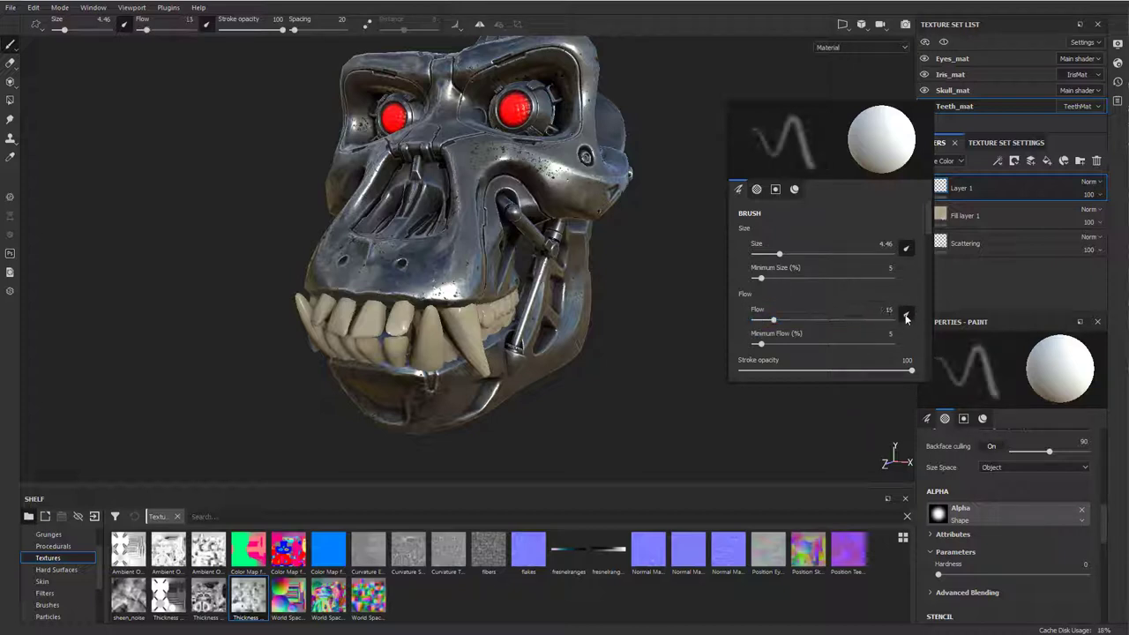
drag(772, 319, 760, 320)
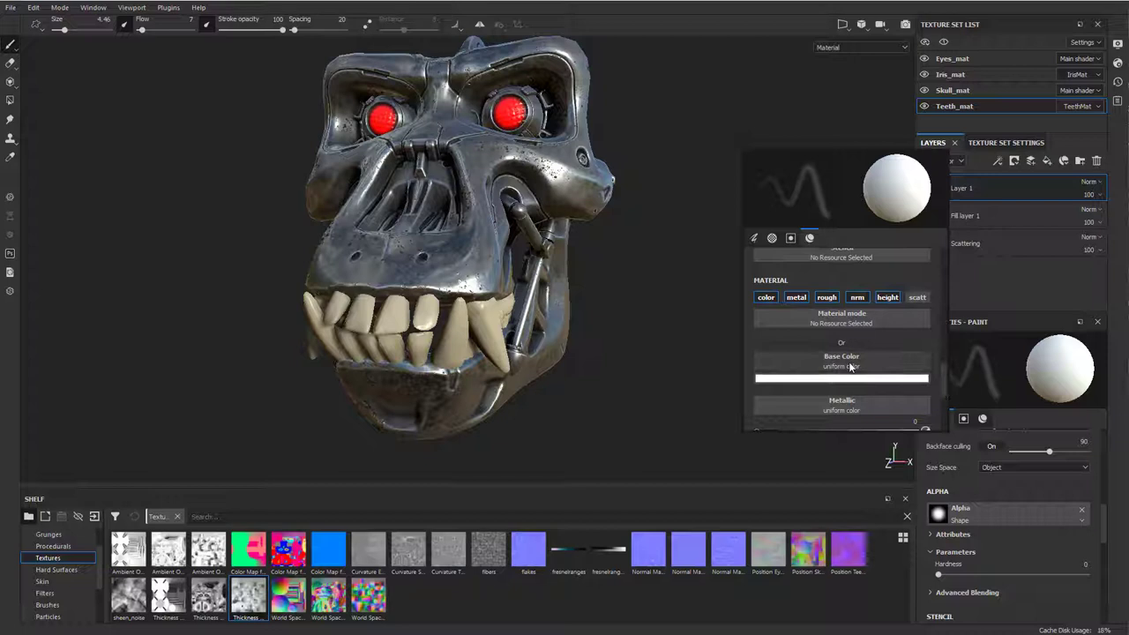
Disable the brush's metal and rough channels and set its base colour to a light cream off-white.
click(826, 296)
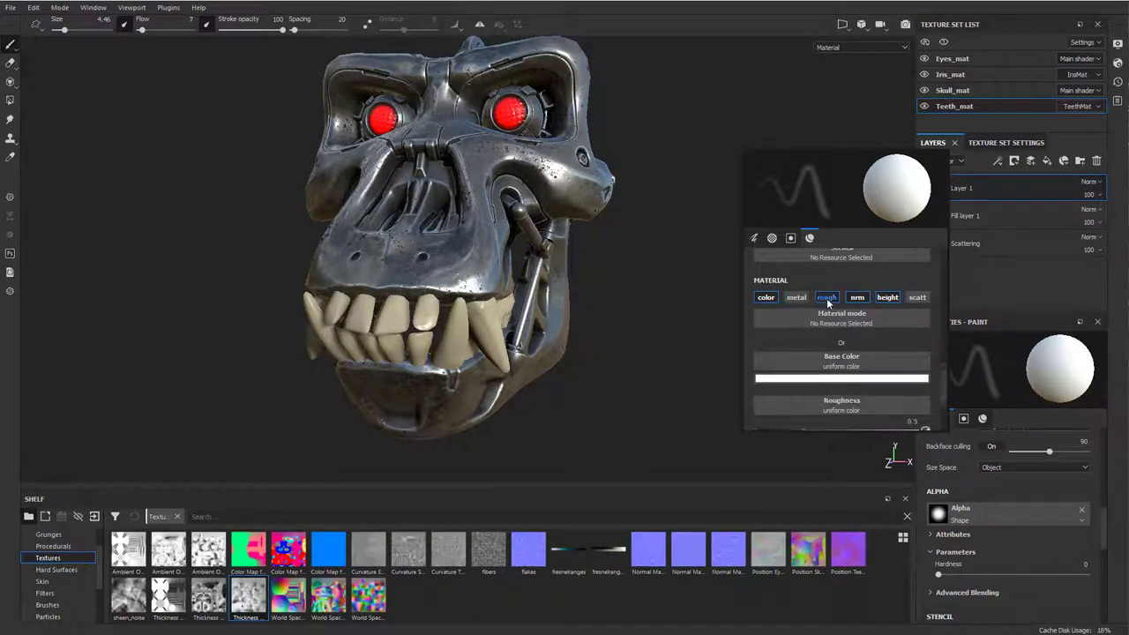
click(765, 296)
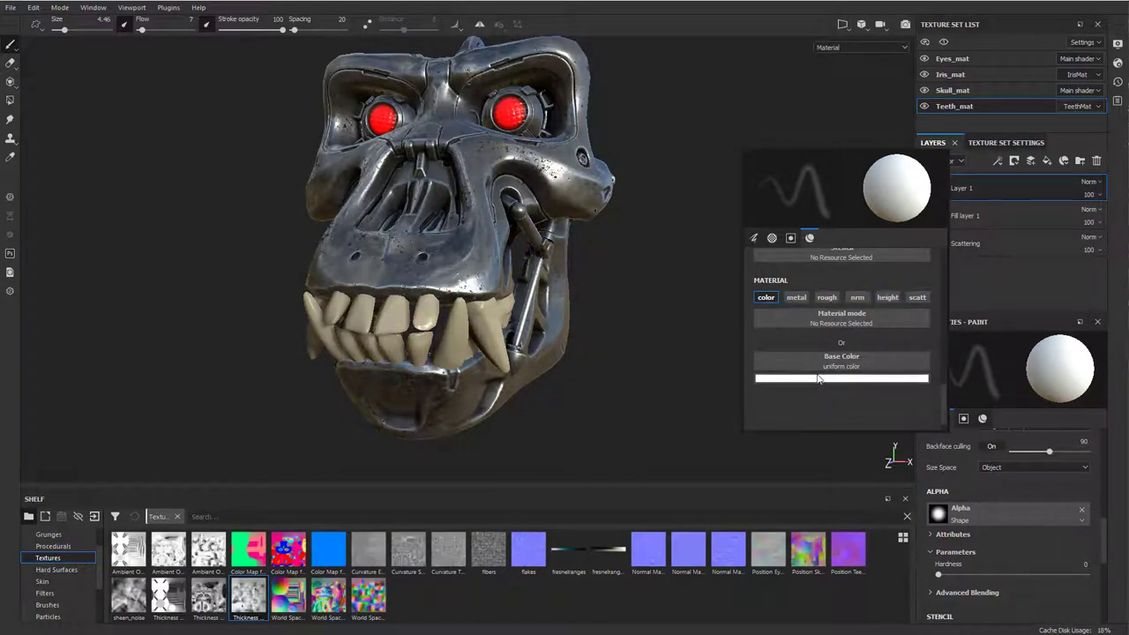
click(840, 378)
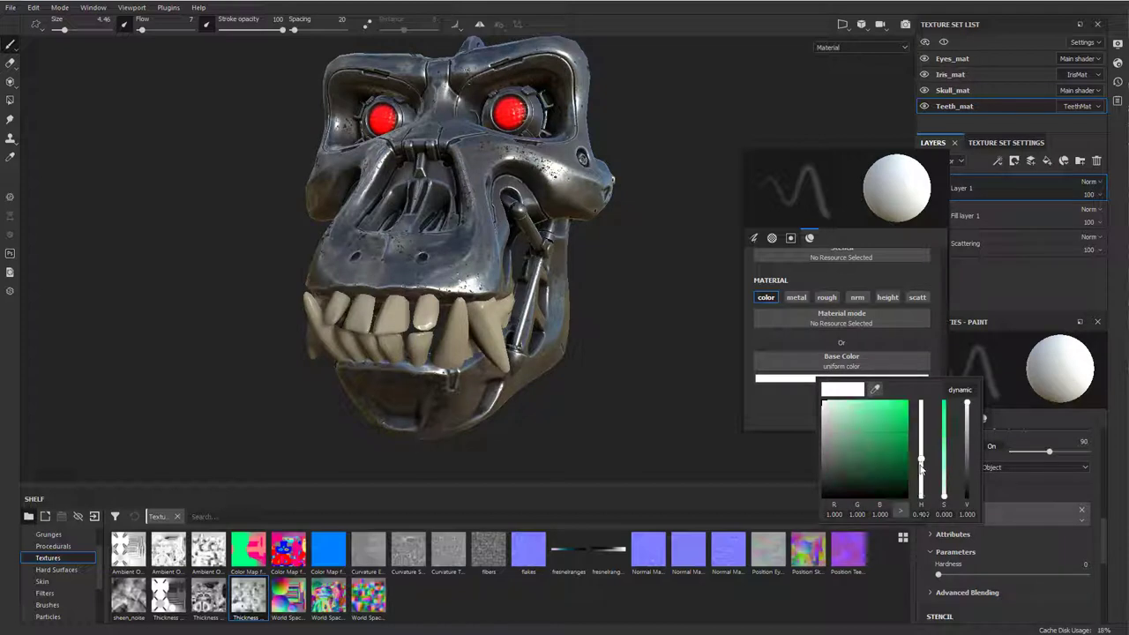
click(832, 420)
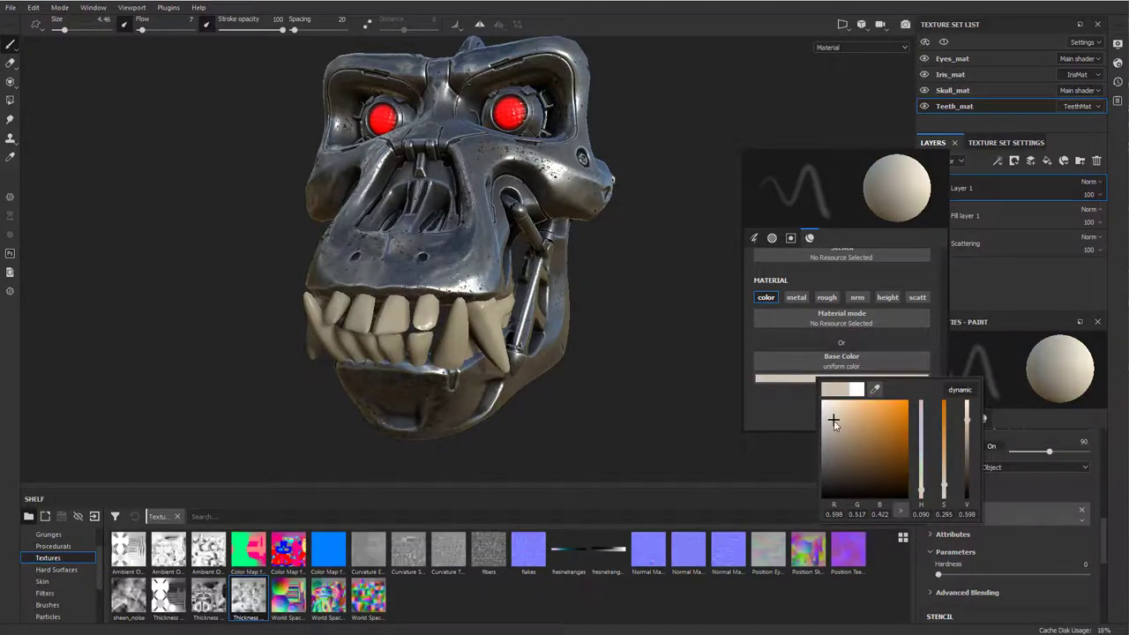
click(920, 458)
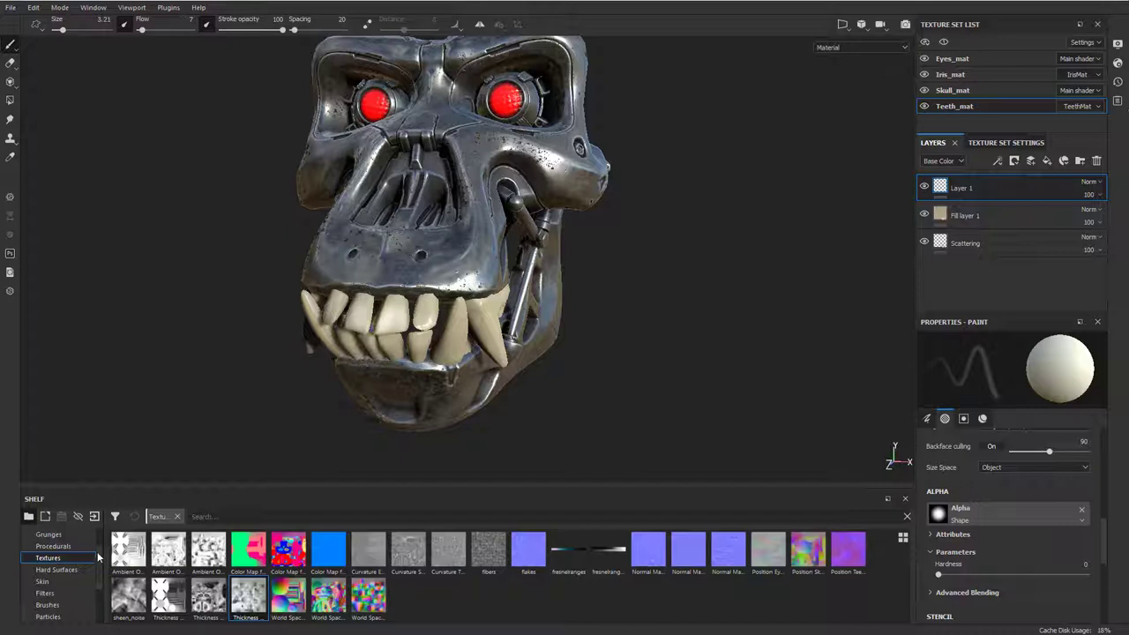
Show the Brushes category in the shelf and scroll through its presets.
scroll(down, 3)
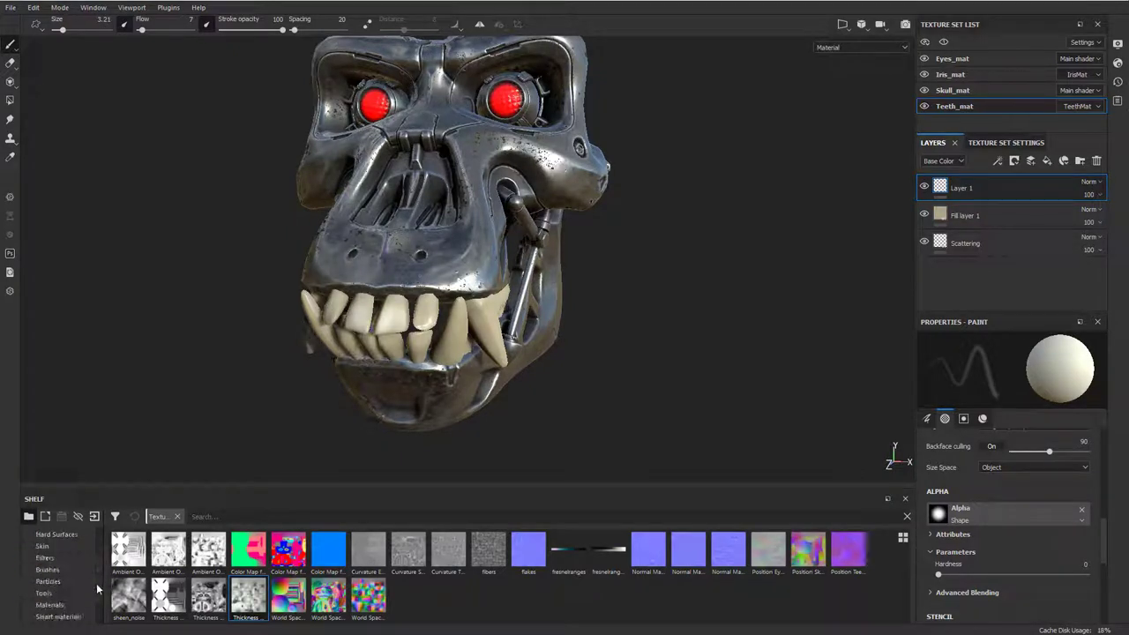
click(46, 557)
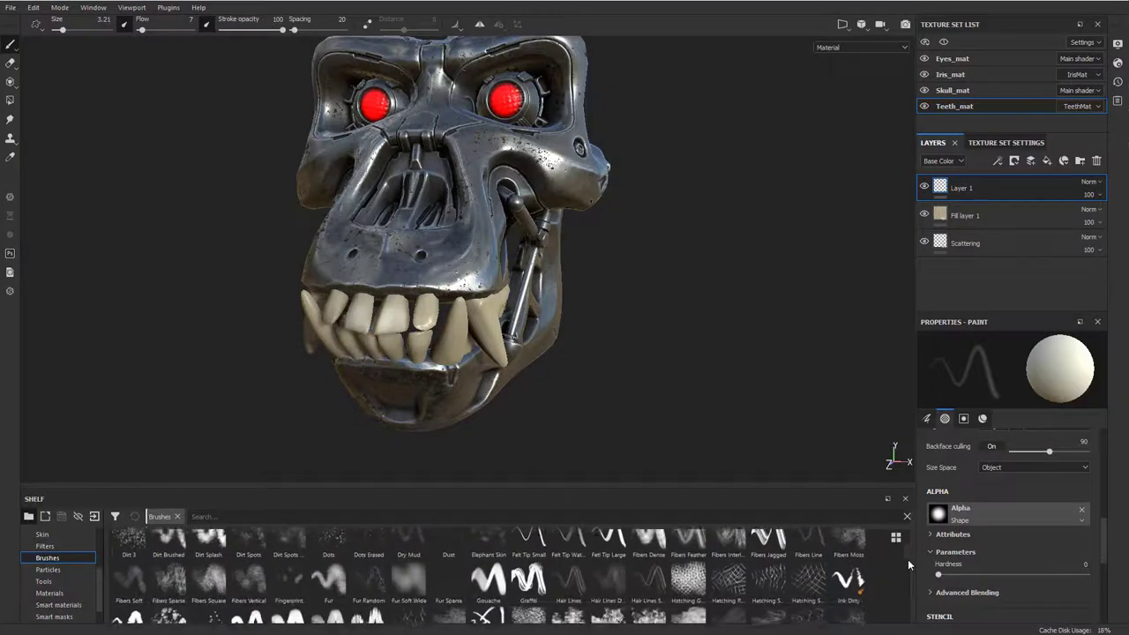
scroll(down, 3)
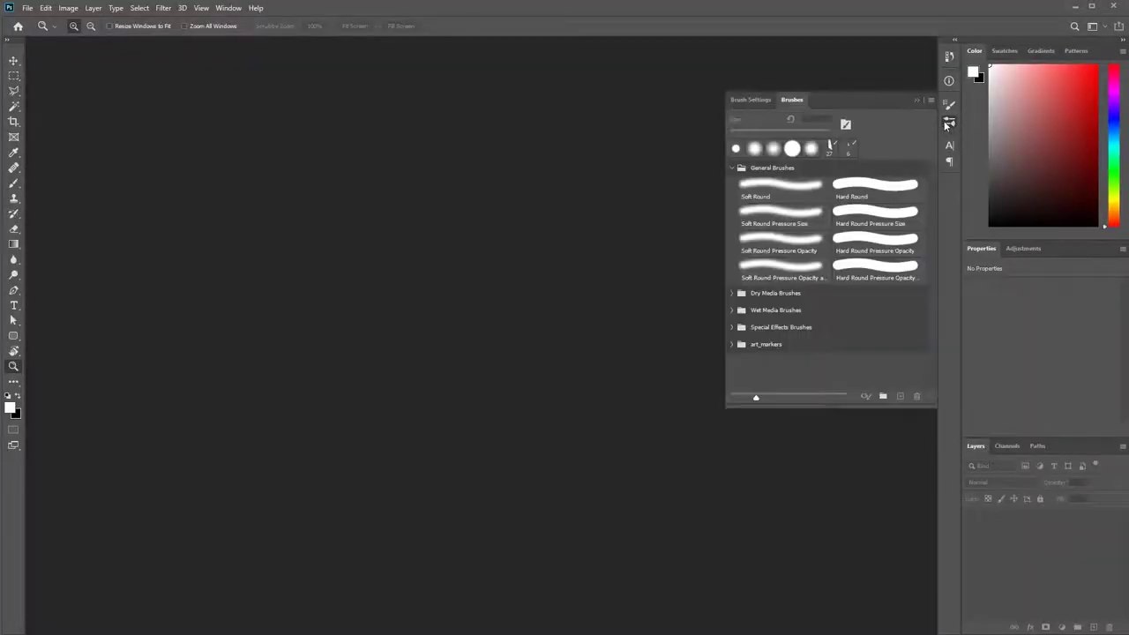
Use the Photoshop Brushes panel flyout to get more brushes from Adobe's site.
click(932, 99)
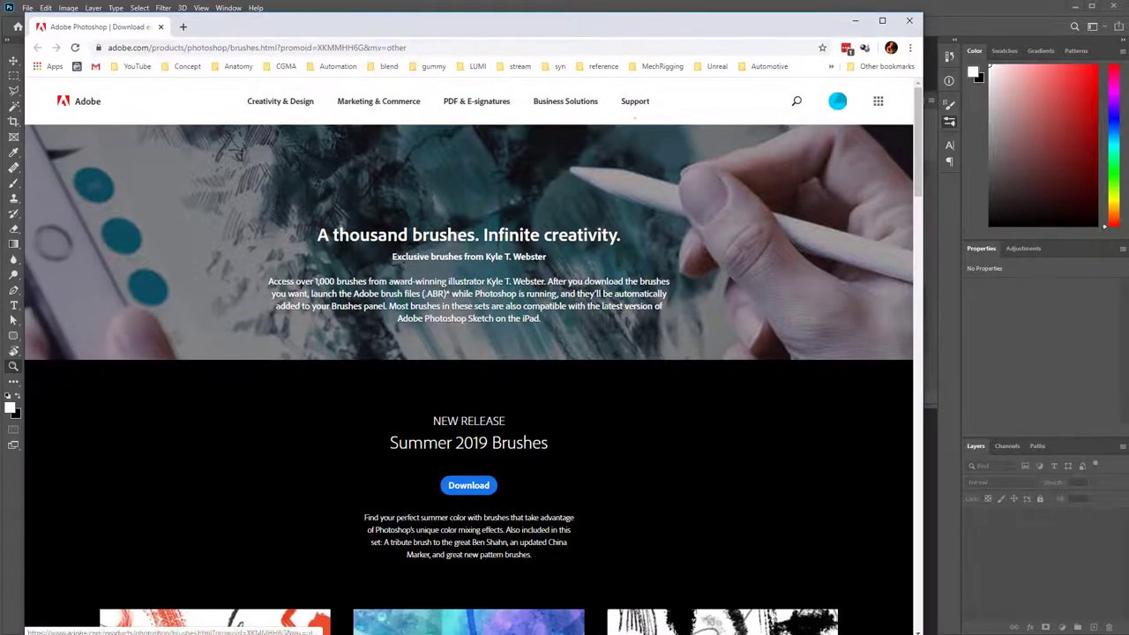
Browse Adobe's brush packs and bring the downloaded art_markers.abr into Painter's import dialog.
scroll(down, 3)
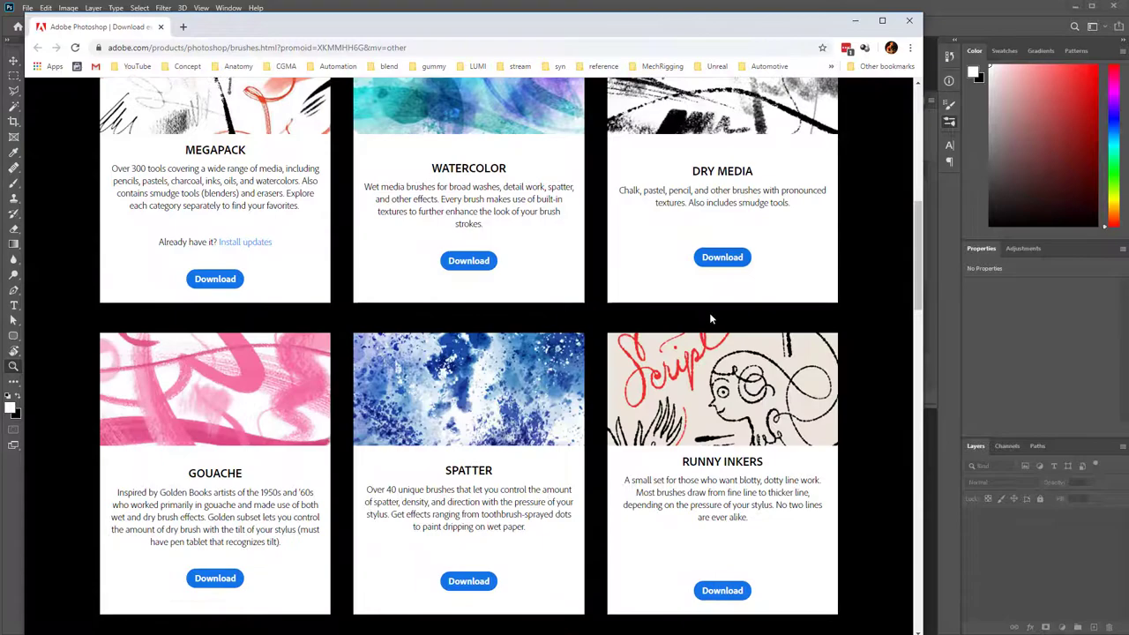
scroll(down, 3)
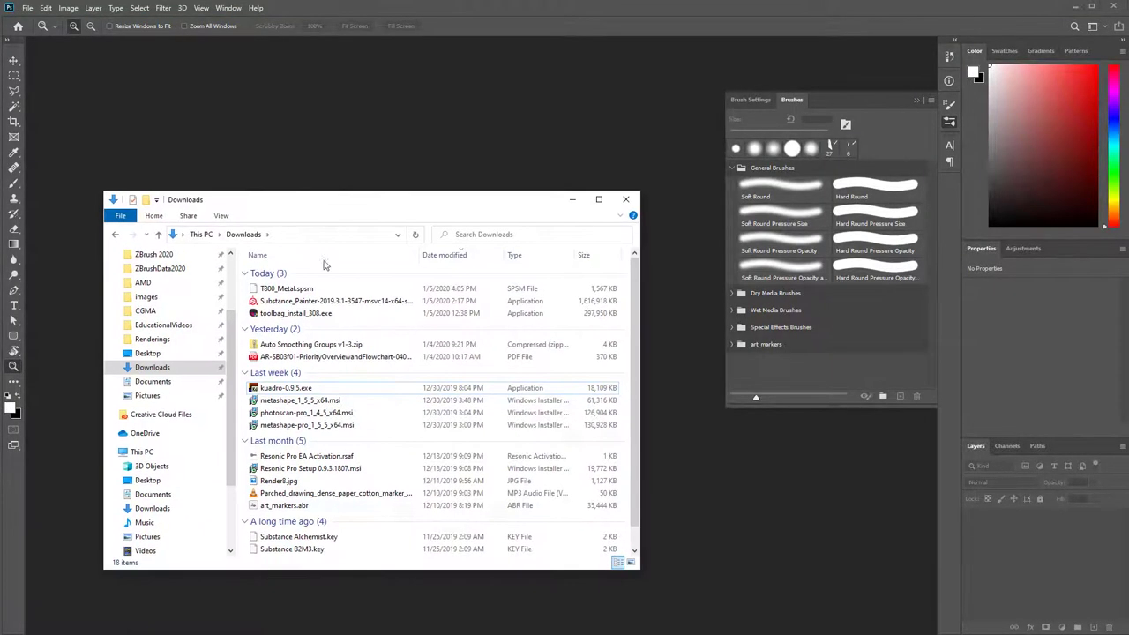
click(627, 198)
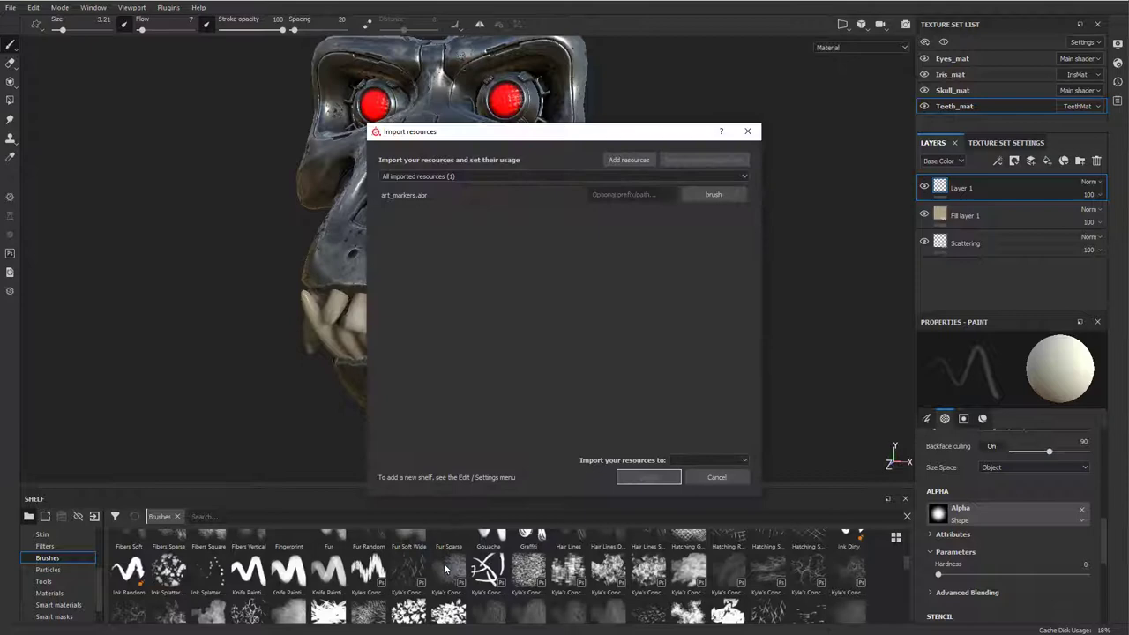
Import the art_markers brush set into the shelf and browse its resource categories.
click(706, 458)
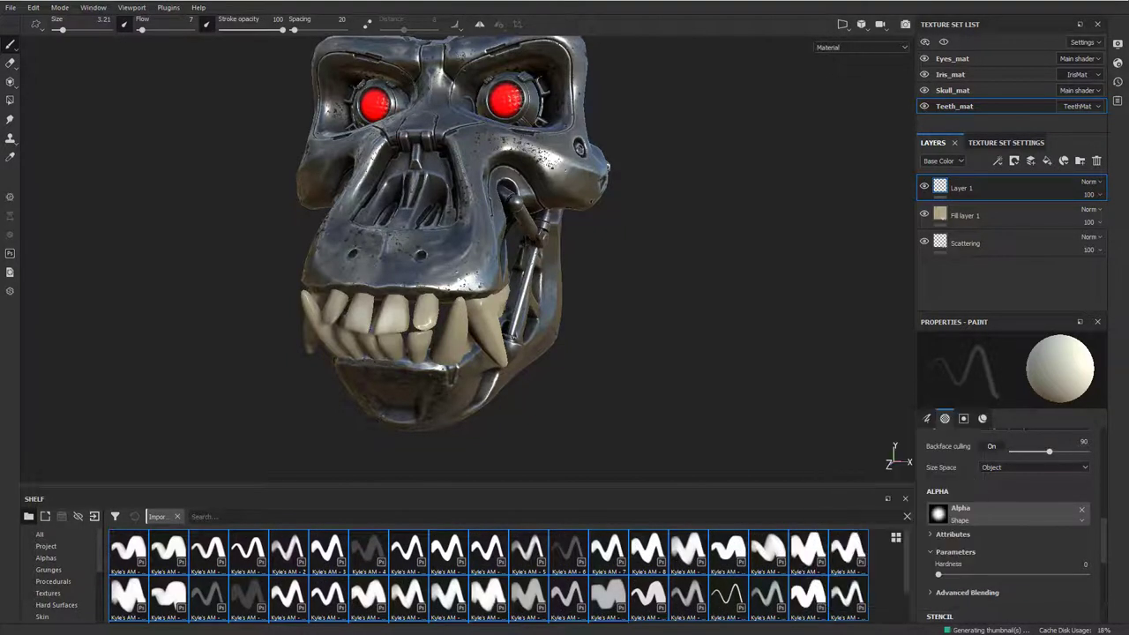
click(53, 580)
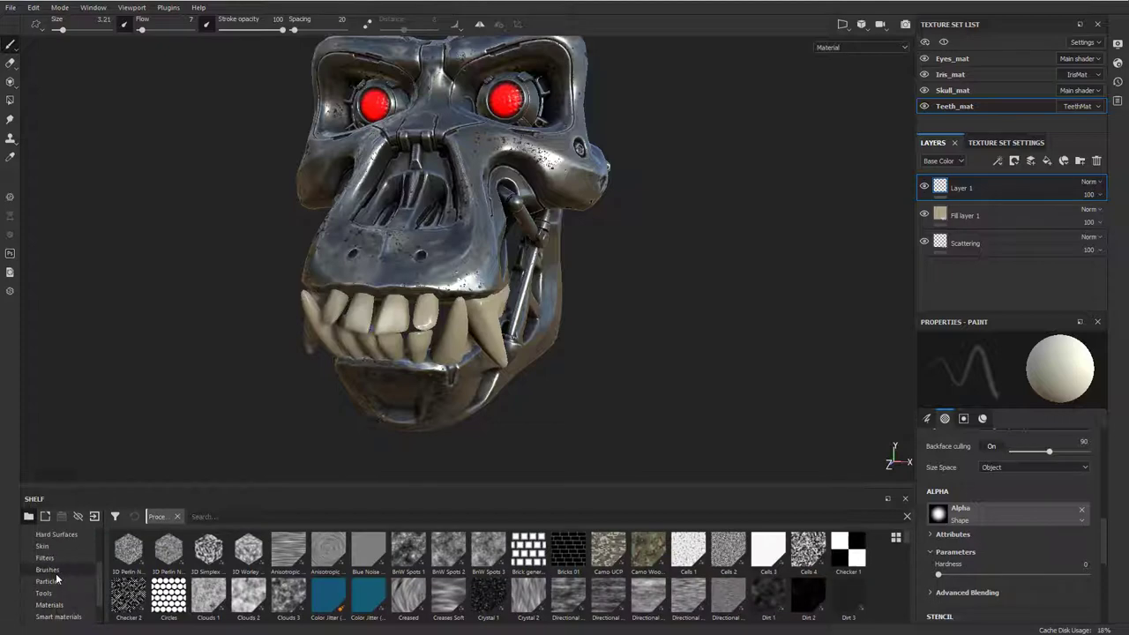
Load an Artistic brush preset from the Brushes shelf as the active painting brush.
click(45, 568)
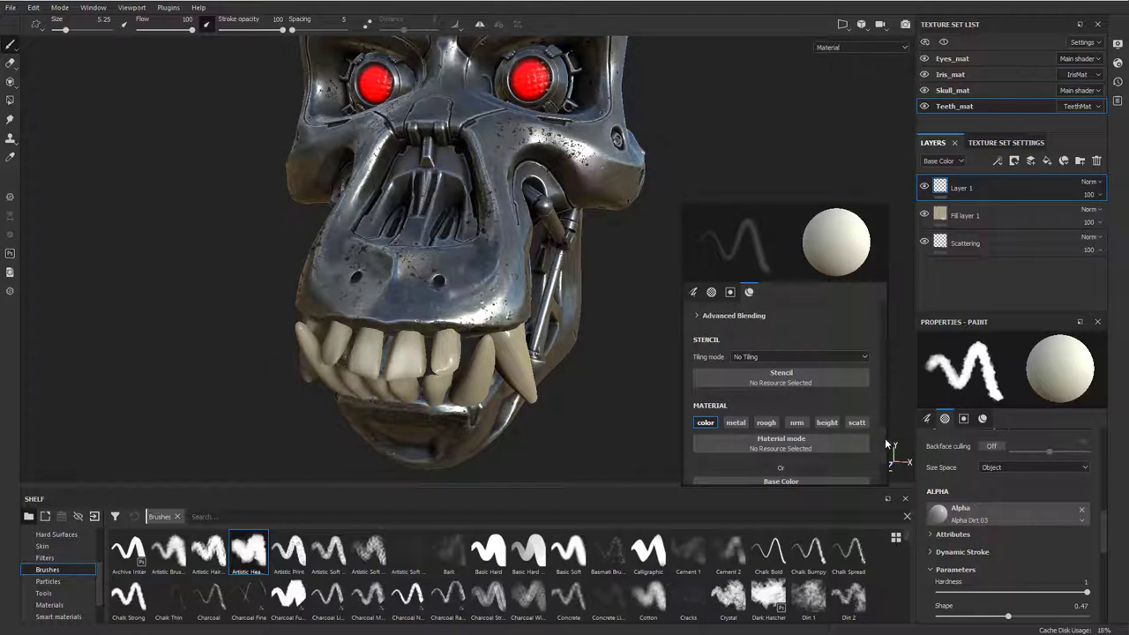
click(693, 292)
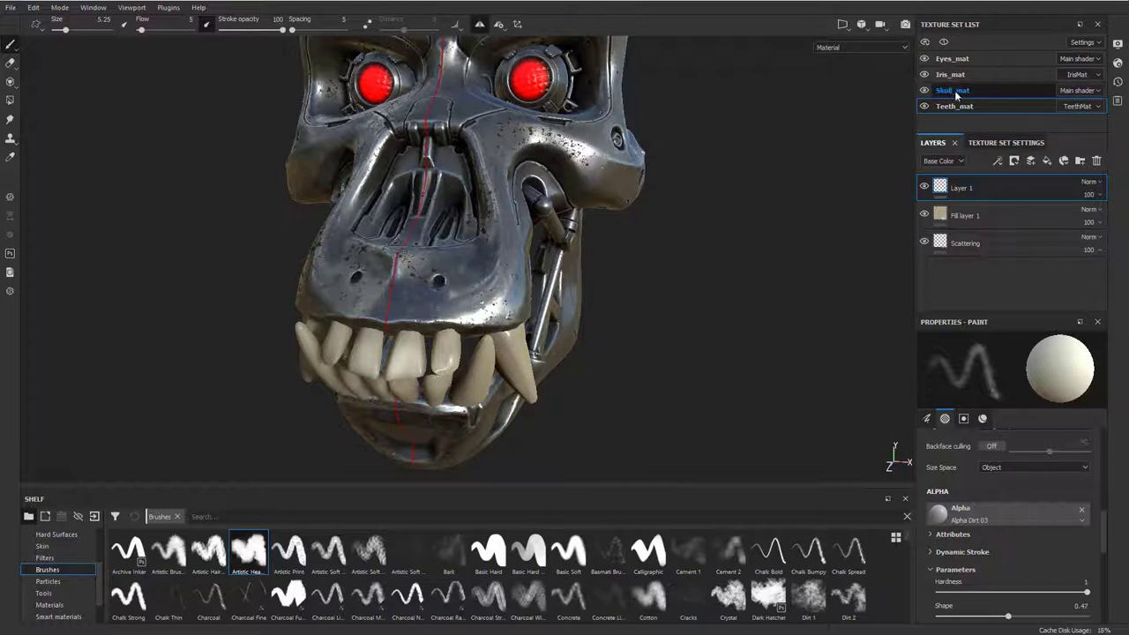
Add a masked grunge fill layer on Skull_mat and paint low-flow speckles near the teeth.
click(952, 90)
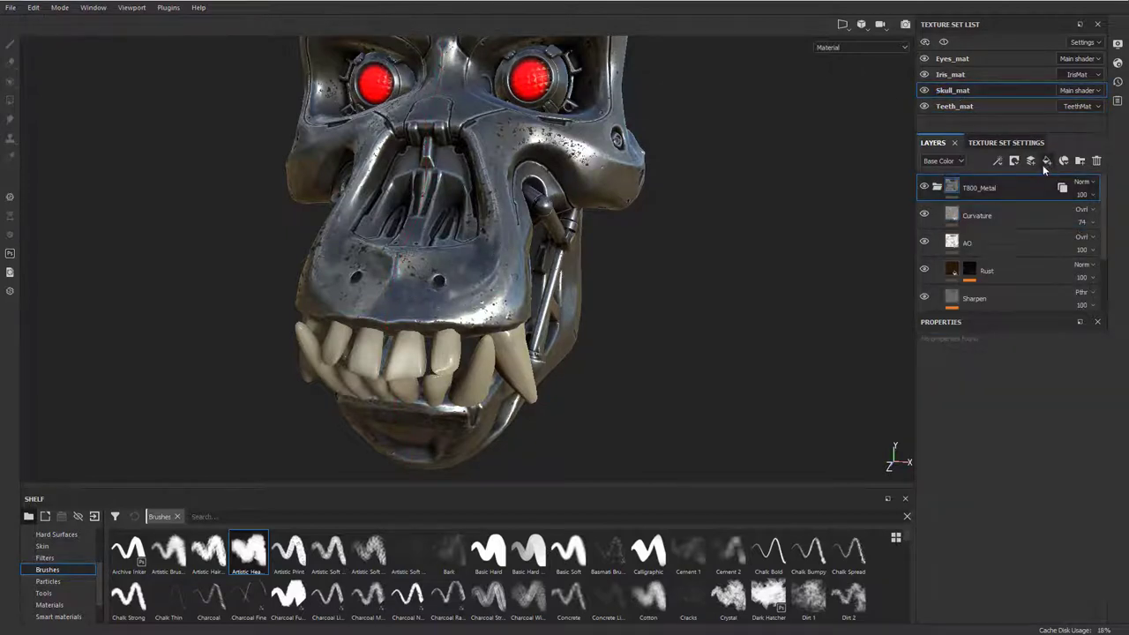
right_click(979, 187)
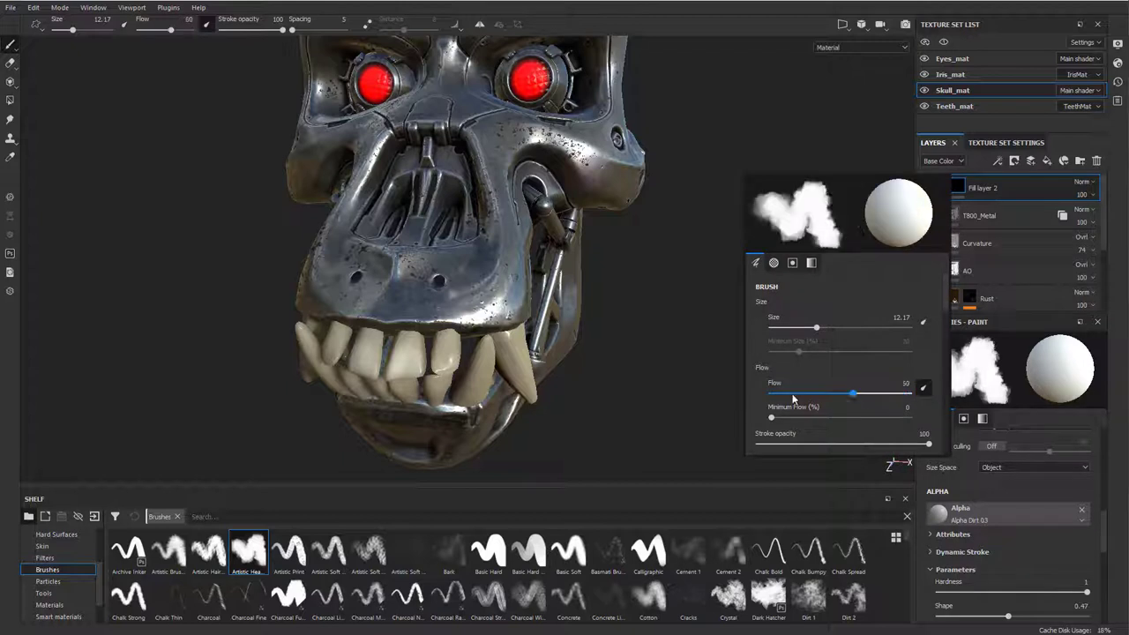
drag(853, 393, 772, 393)
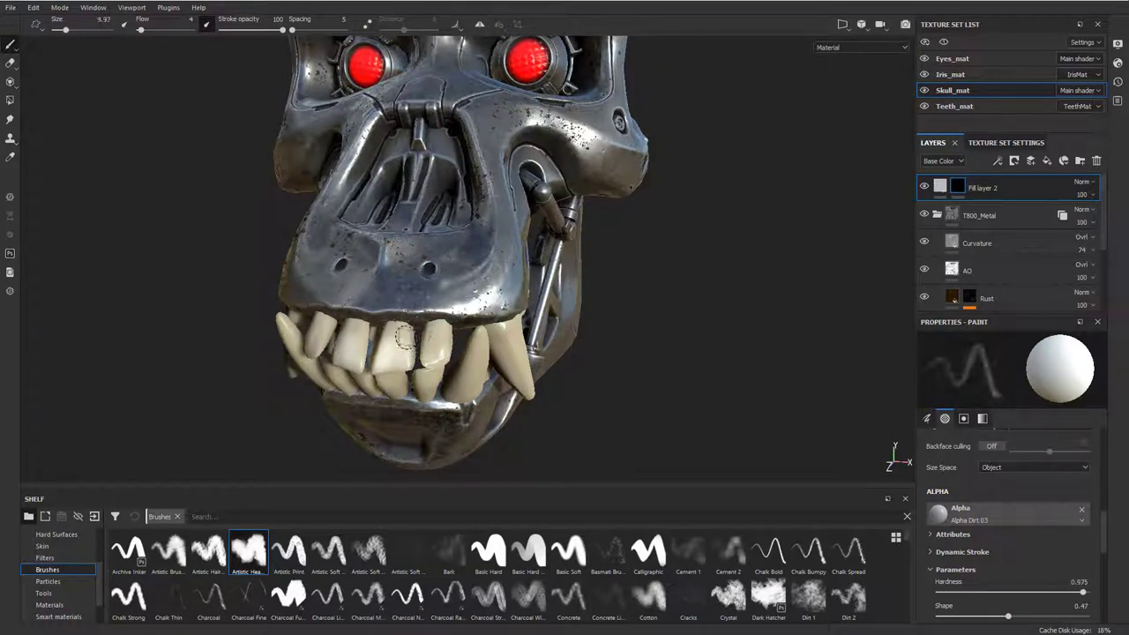
drag(64, 28, 72, 28)
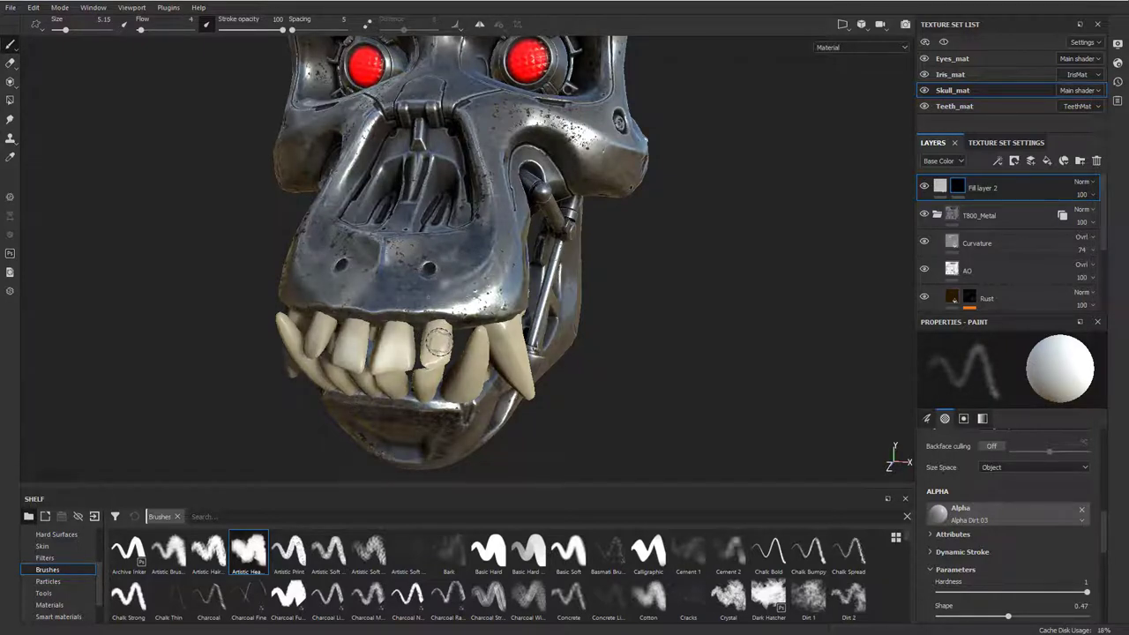
mouse_move(437, 344)
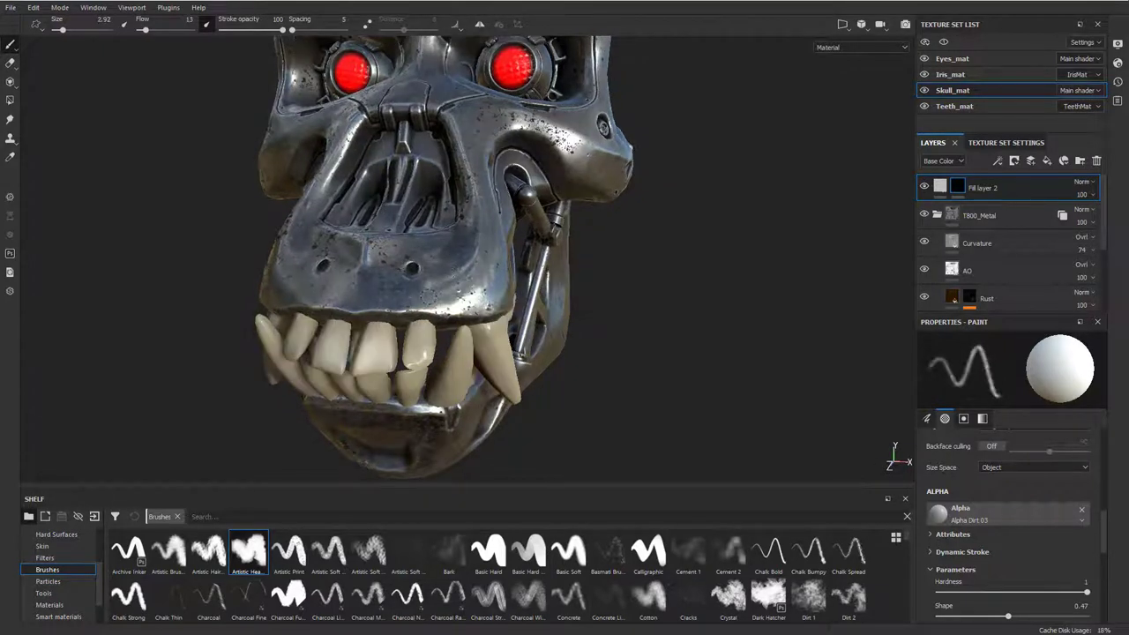
Switch to Teeth_mat's paint layer and set brush Hardness 0.985 with adjusted Flow.
click(952, 106)
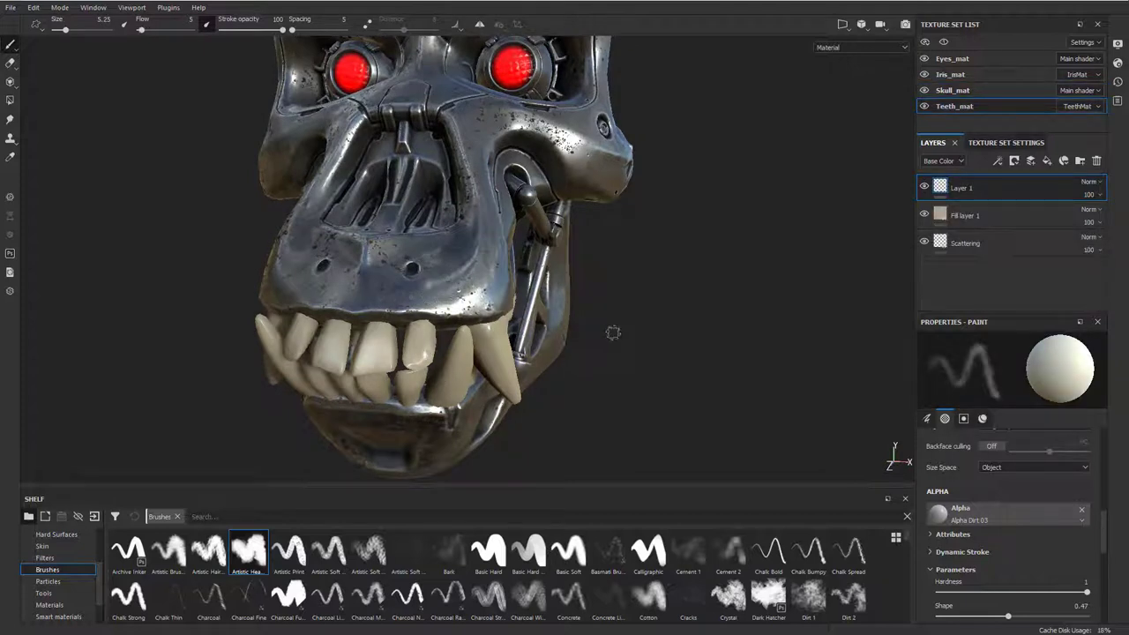
mouse_move(409, 356)
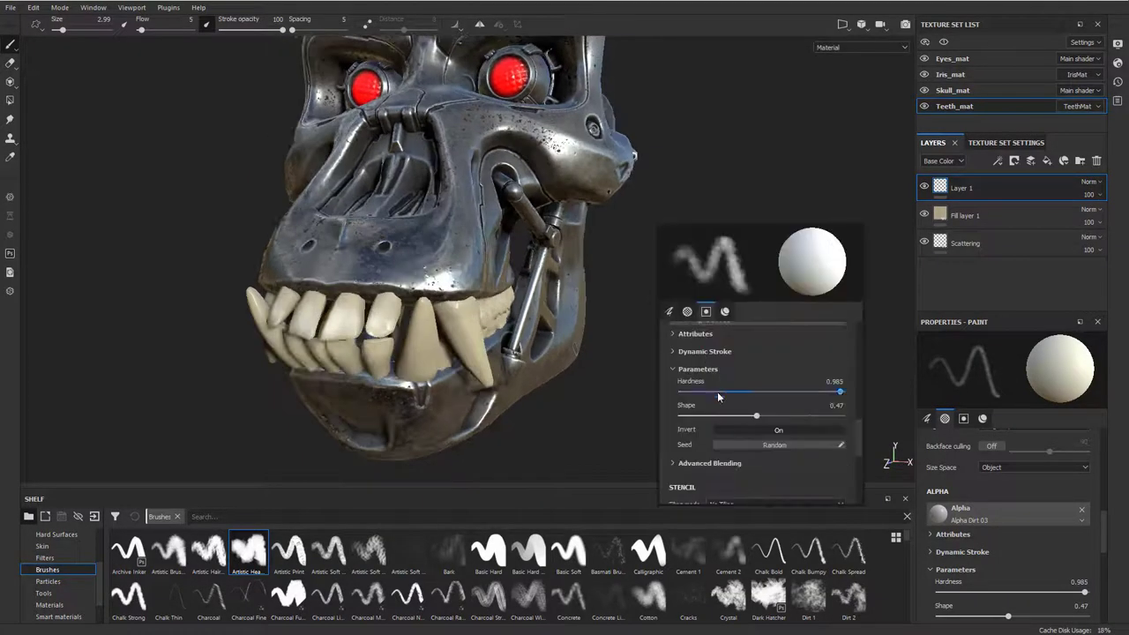
click(670, 311)
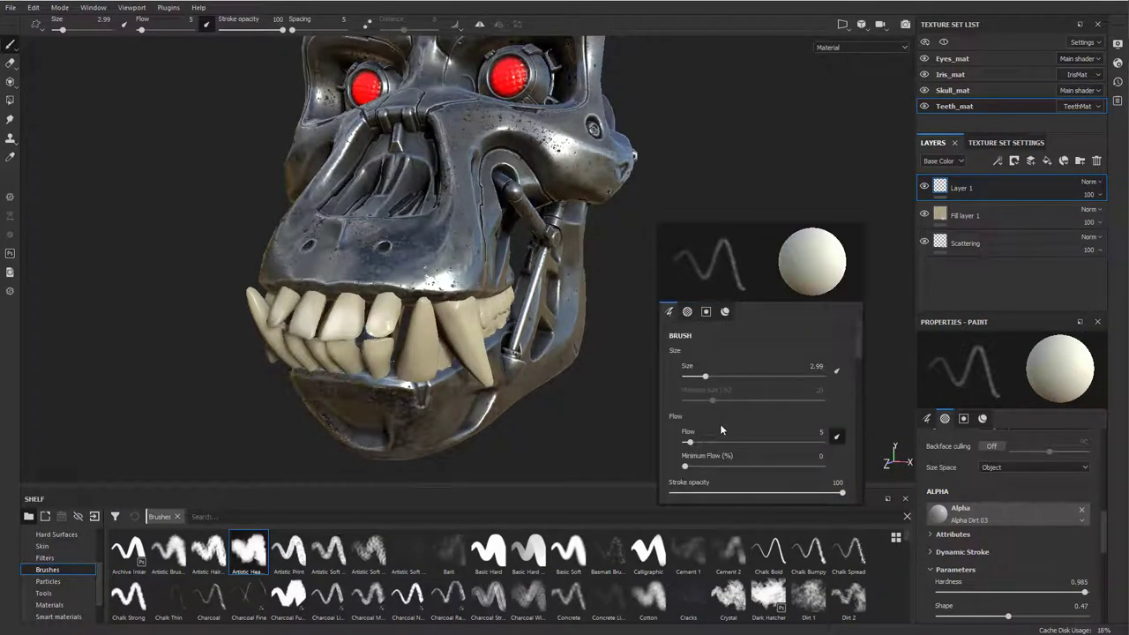
drag(688, 441, 697, 441)
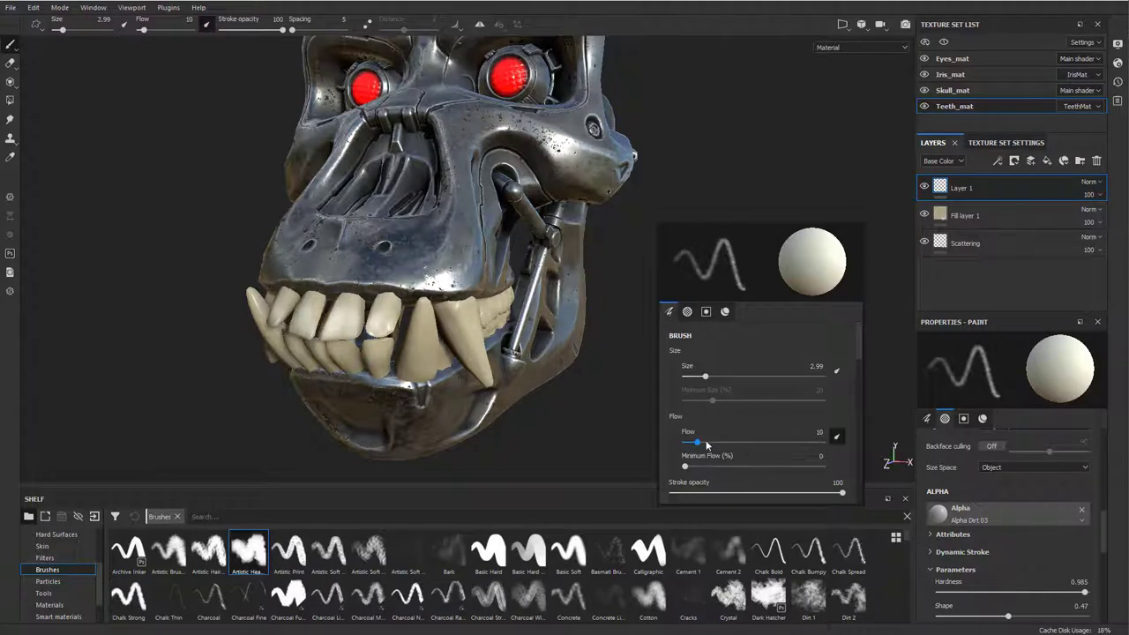
drag(697, 441, 688, 441)
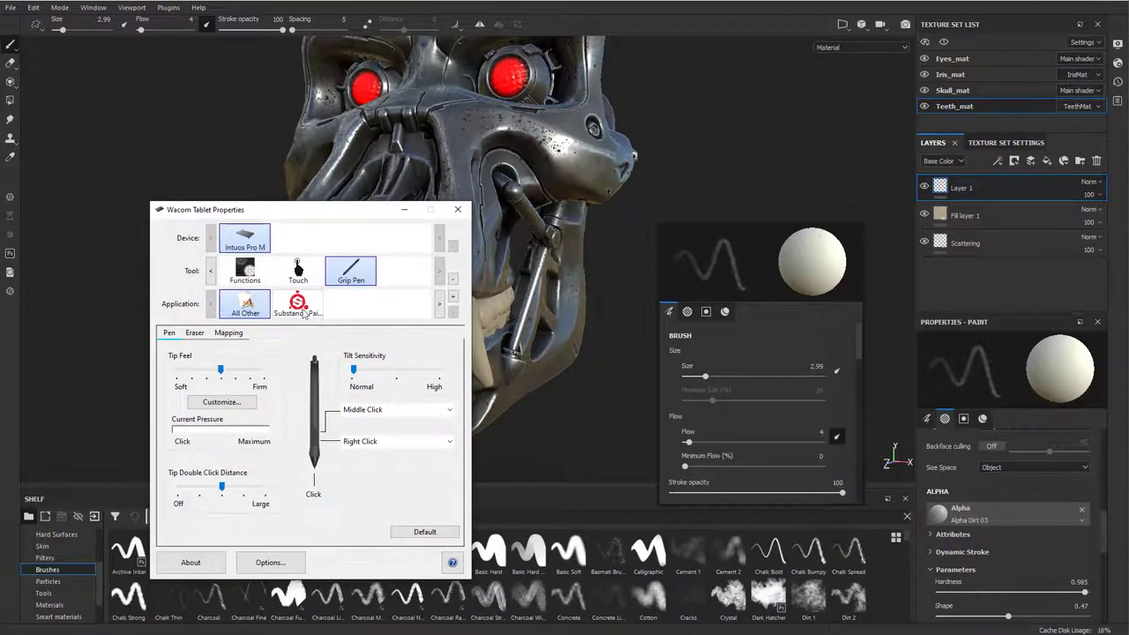
Review the Substance Painter profile's pen Mapping settings in Wacom Tablet Properties and close it.
click(297, 303)
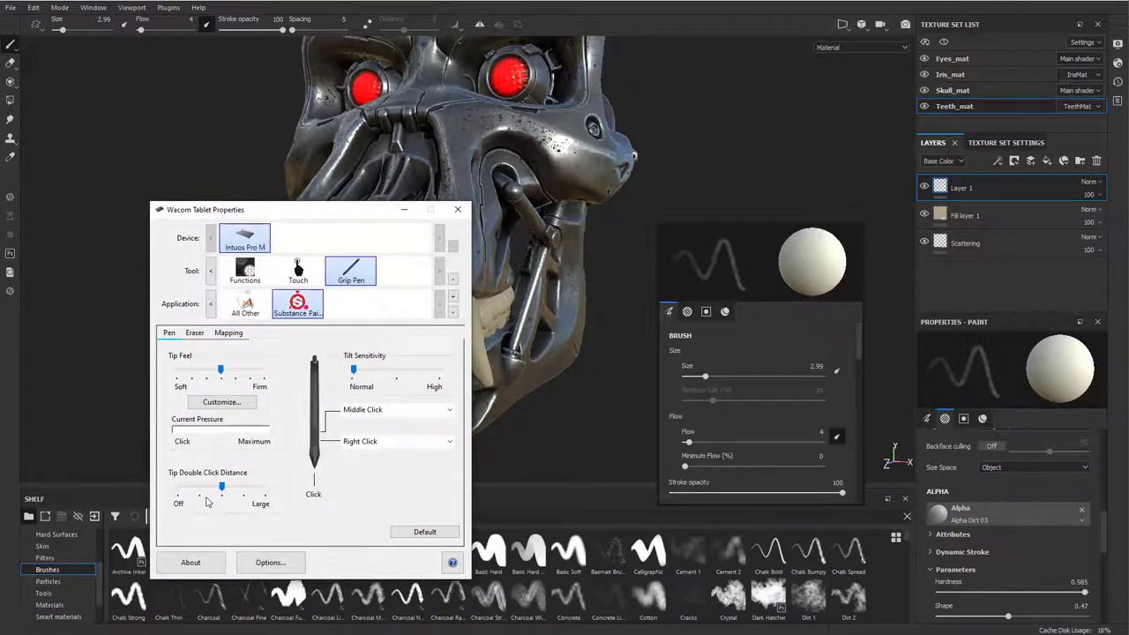
click(230, 331)
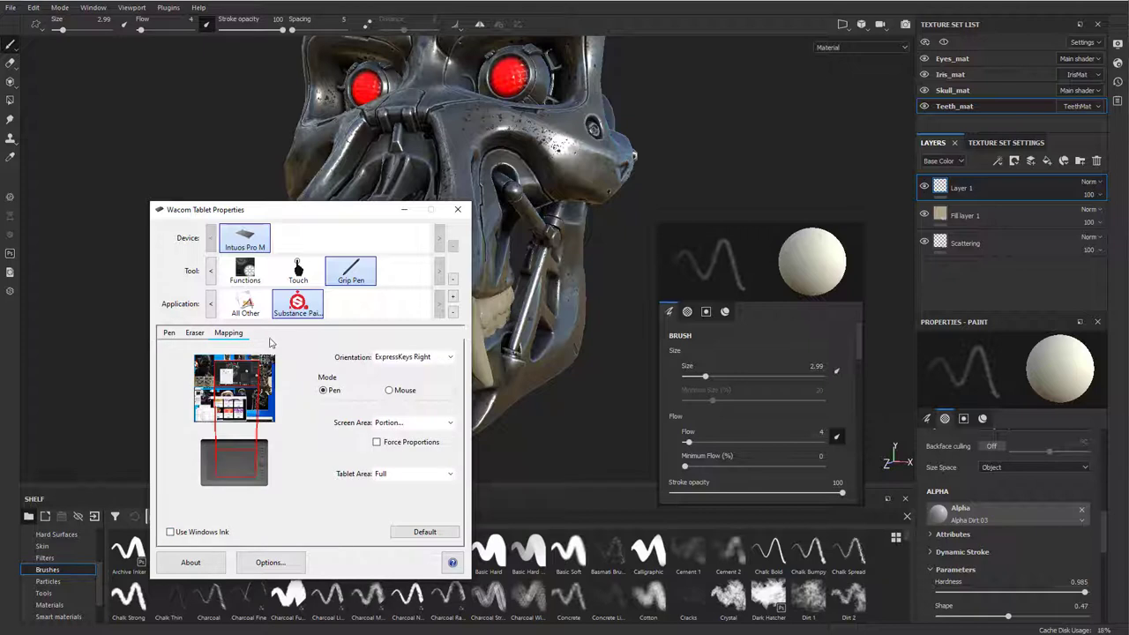
mouse_move(296, 307)
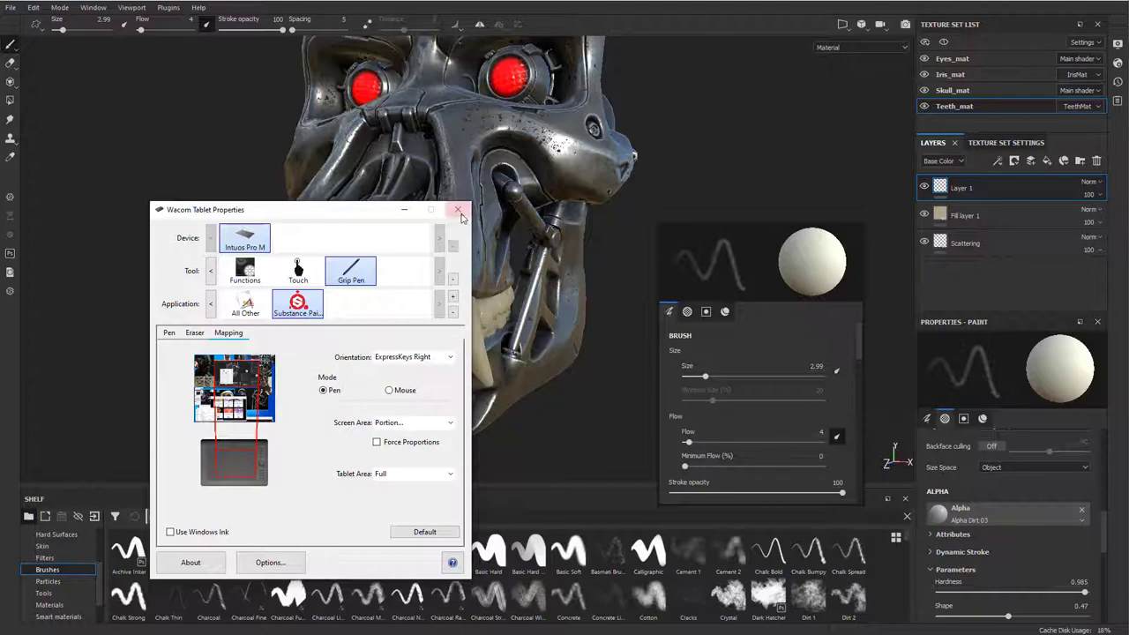
click(458, 210)
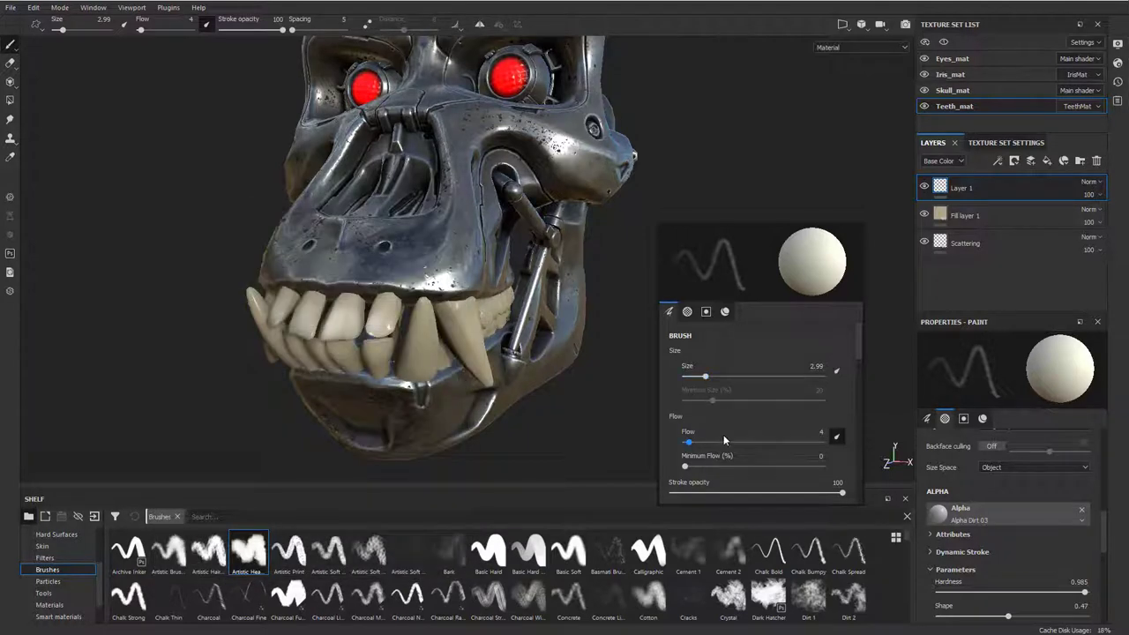
Orbit the camera to a side view of the skull's teeth.
drag(723, 441, 688, 441)
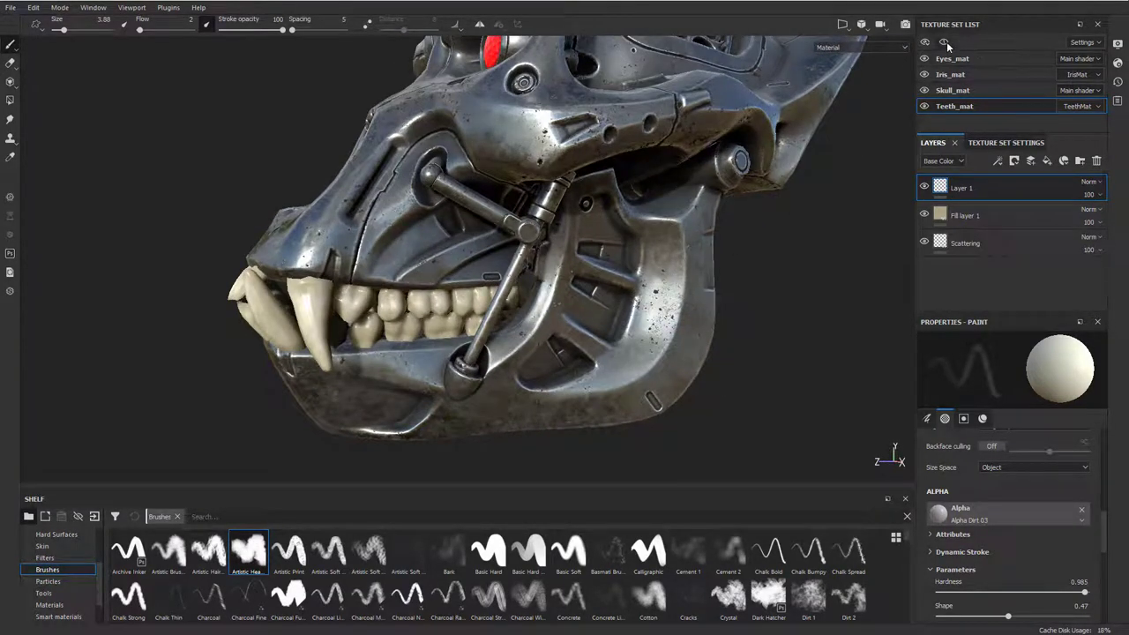
Solo Teeth_mat and paint off-white spongy variation strokes across the teeth on Layer 1.
click(924, 43)
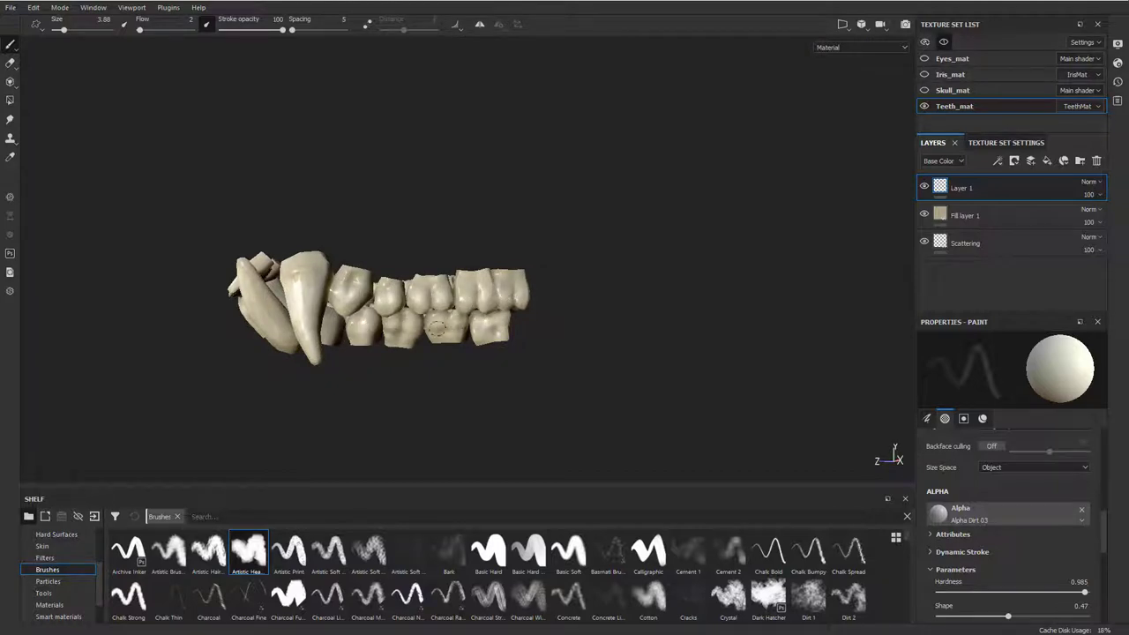
drag(380, 304, 335, 309)
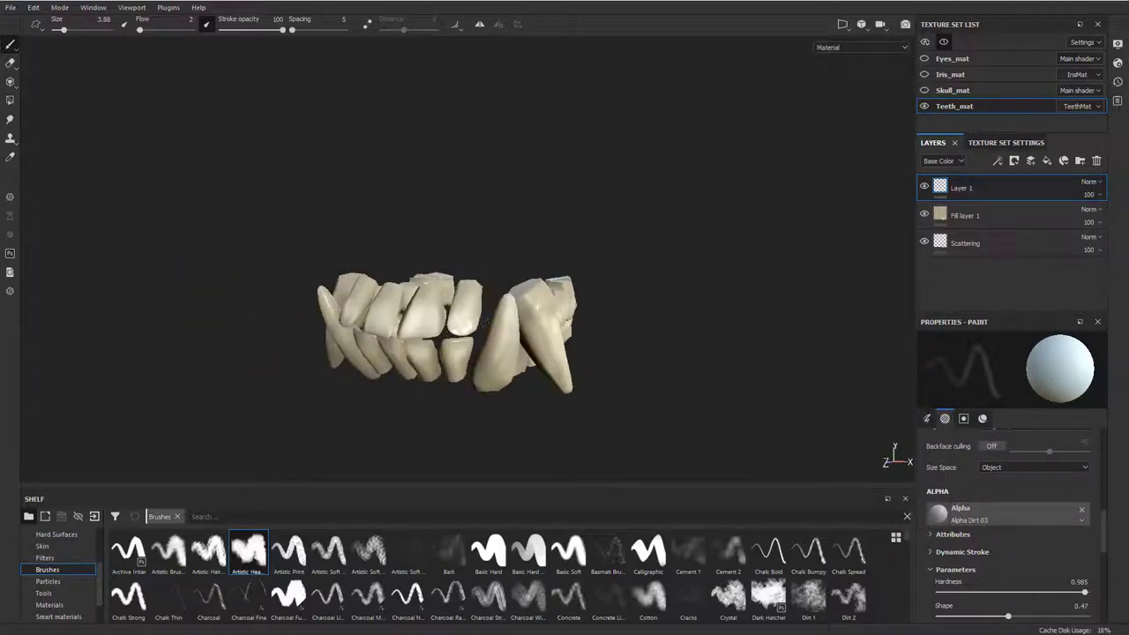
drag(441, 331, 476, 338)
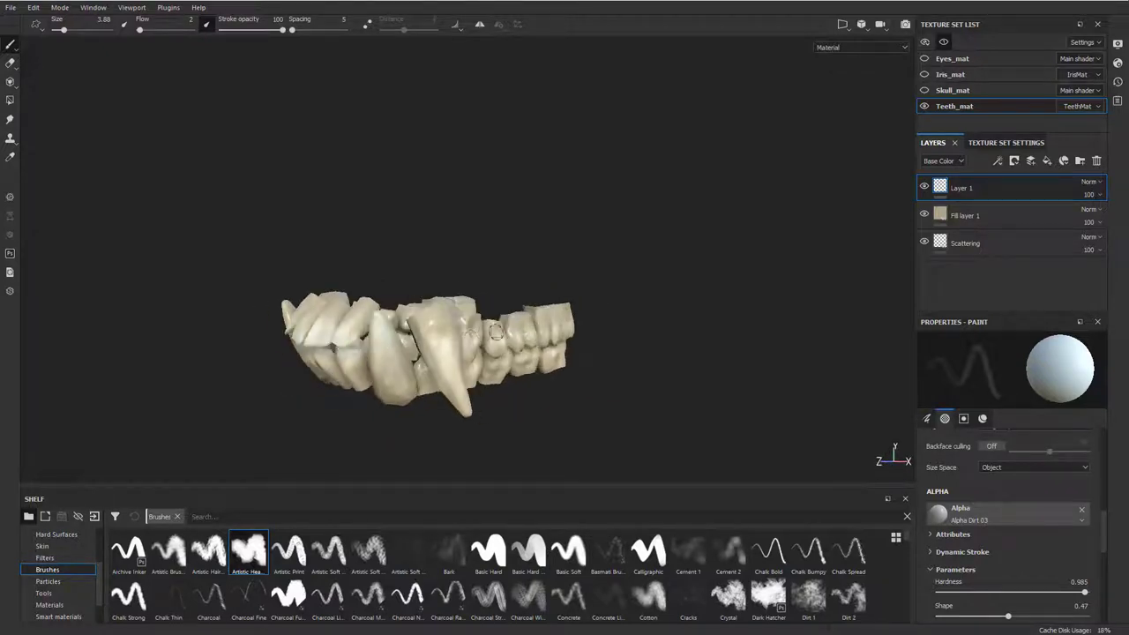
drag(427, 353, 456, 339)
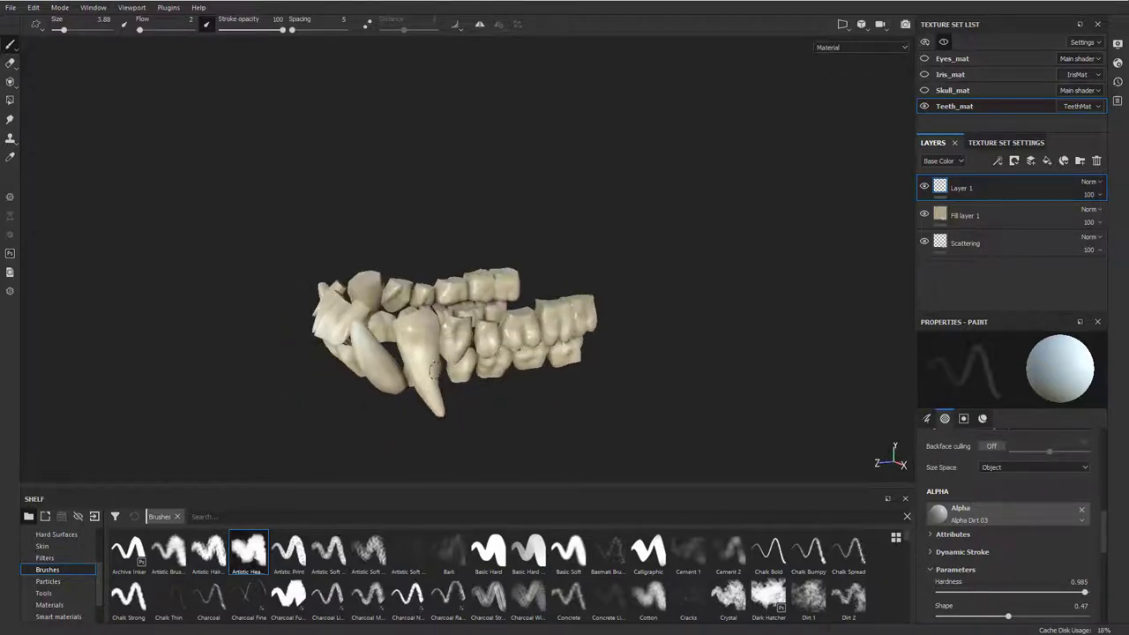
drag(455, 344, 476, 361)
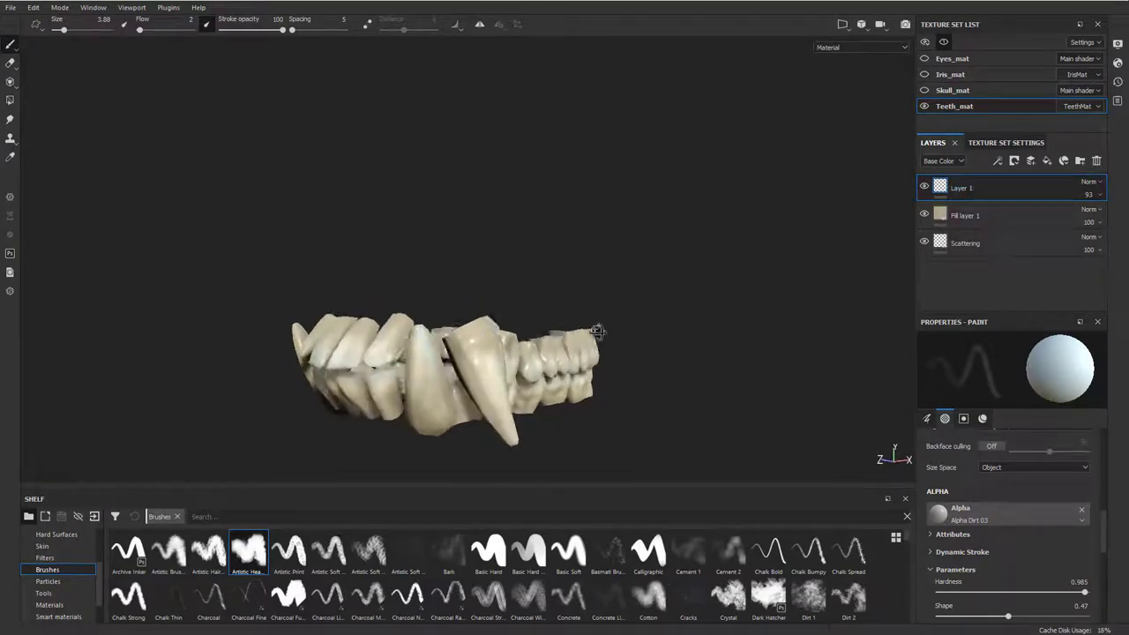
Tweak Fill layer 1's off-white Base Color and bring up the brush Base Color picker.
click(965, 215)
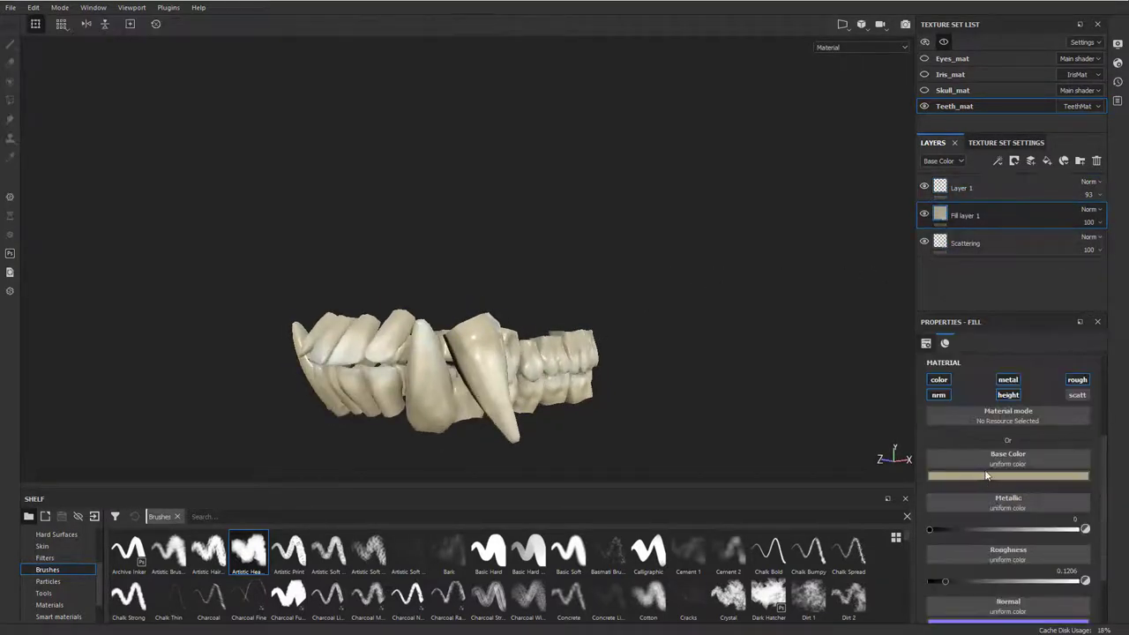
click(1007, 476)
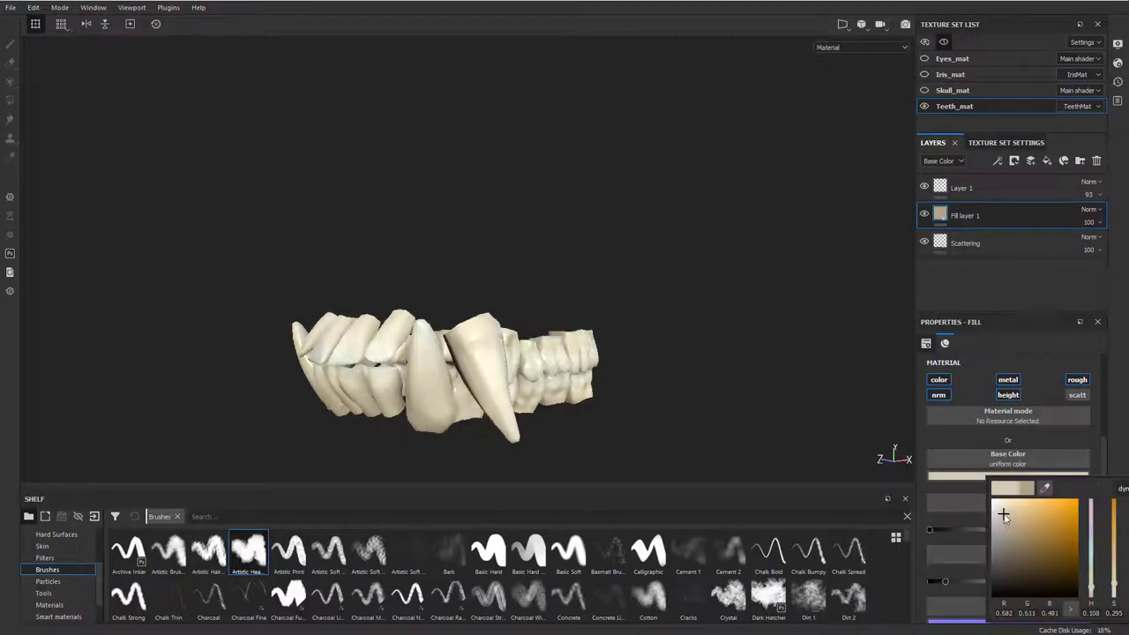
mouse_move(1009, 515)
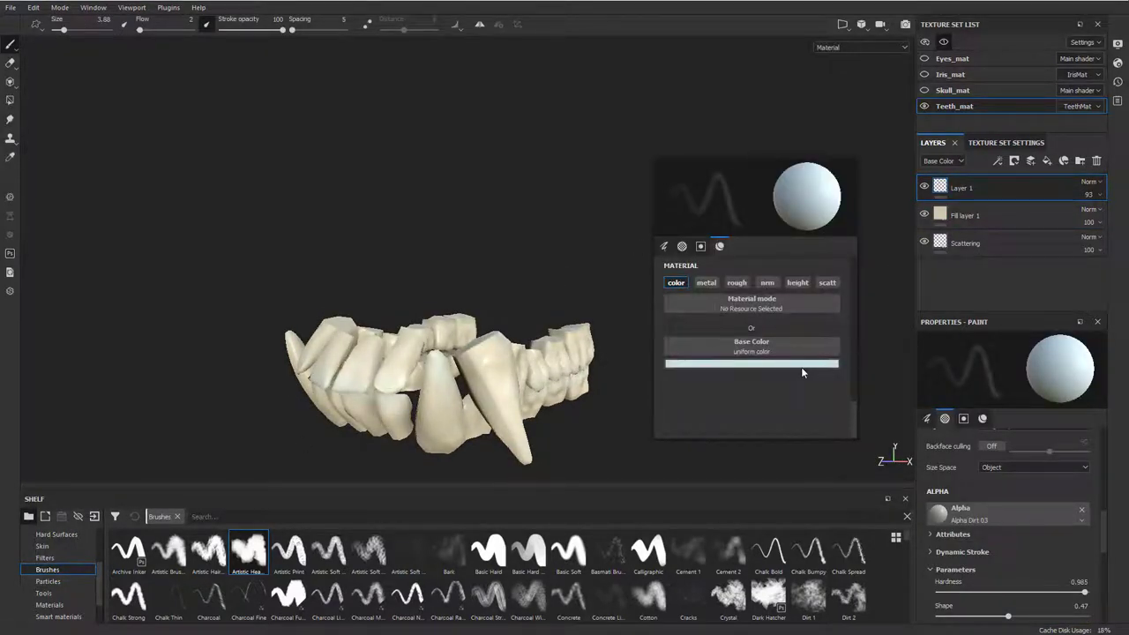
click(751, 363)
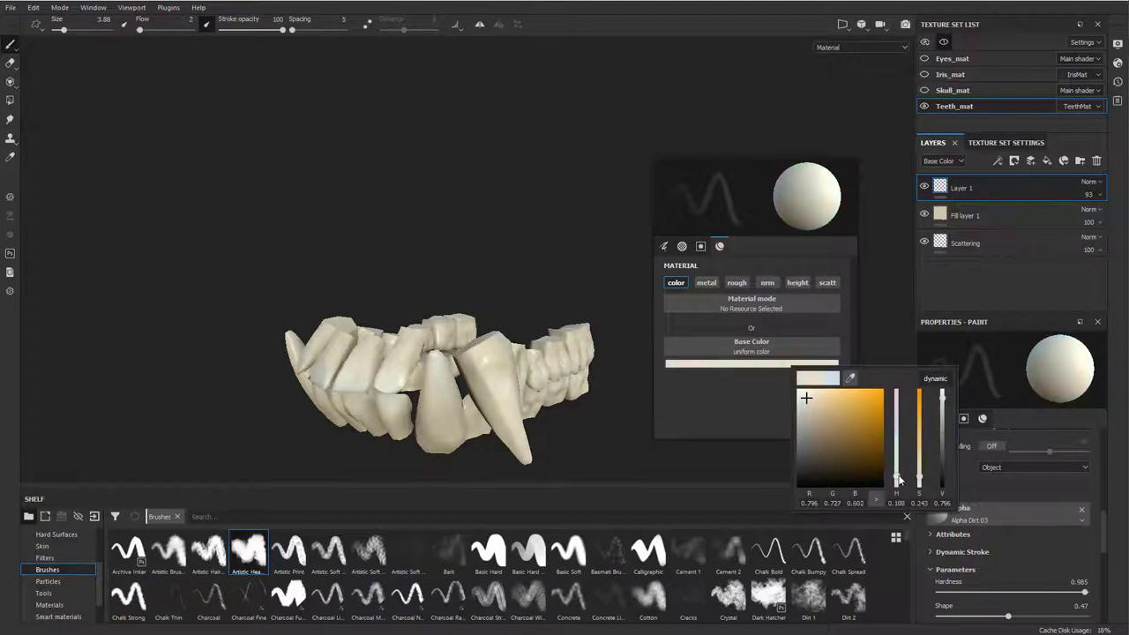